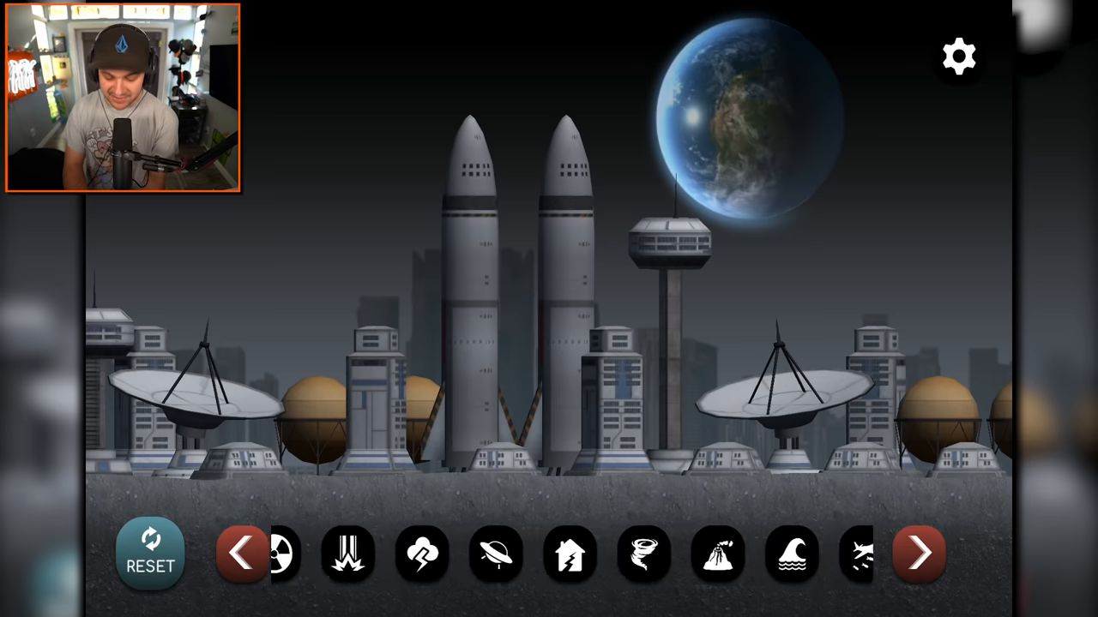
Browse through the disaster toolbar and select the giant monster for the moon base
{"action": "left_click", "coordinate": [918, 553]}
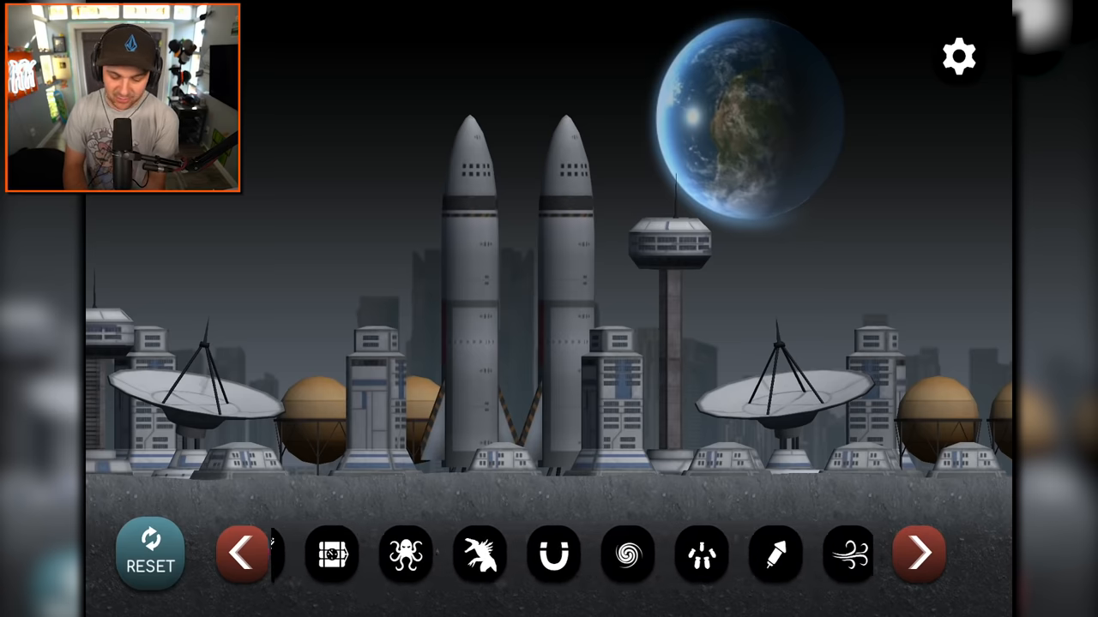
{"action": "left_click", "coordinate": [918, 552]}
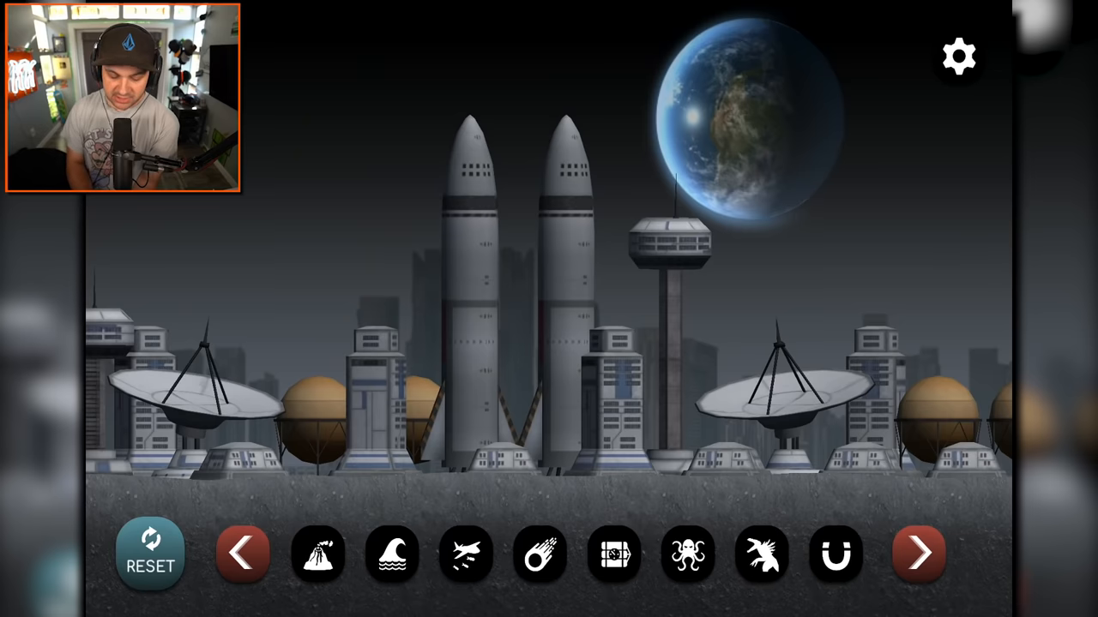
{"action": "left_click", "coordinate": [760, 552]}
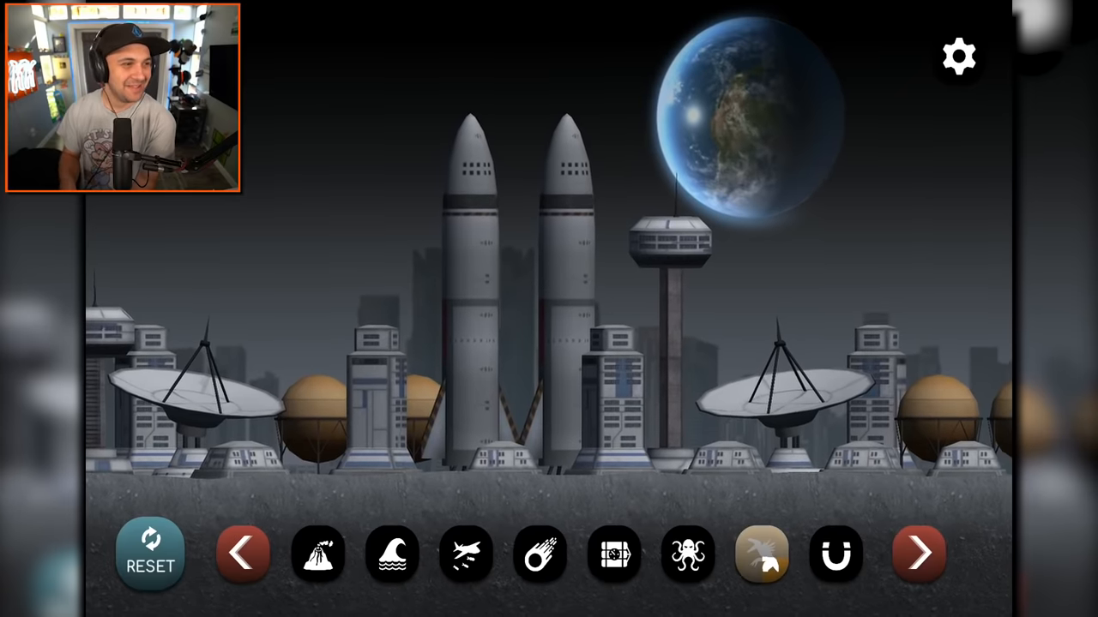
Unleash the giant monster on the moon base to wreck its rockets and towers
{"action": "left_click", "coordinate": [761, 552]}
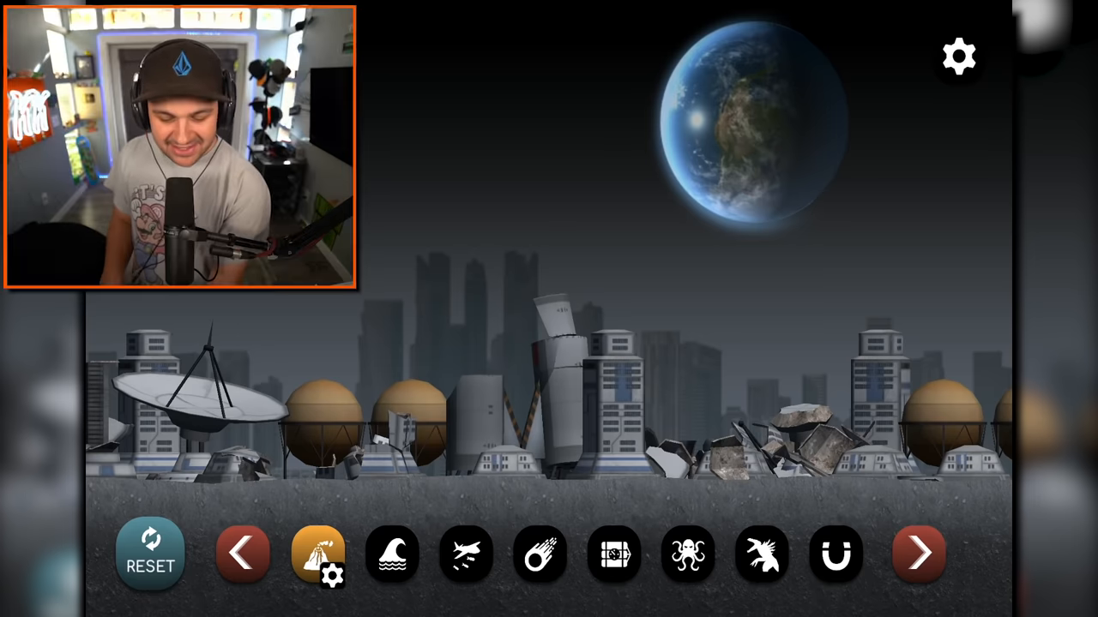
Send a force-10 tidal wave across the moon base, then reset the base to intact
{"action": "left_click", "coordinate": [391, 552]}
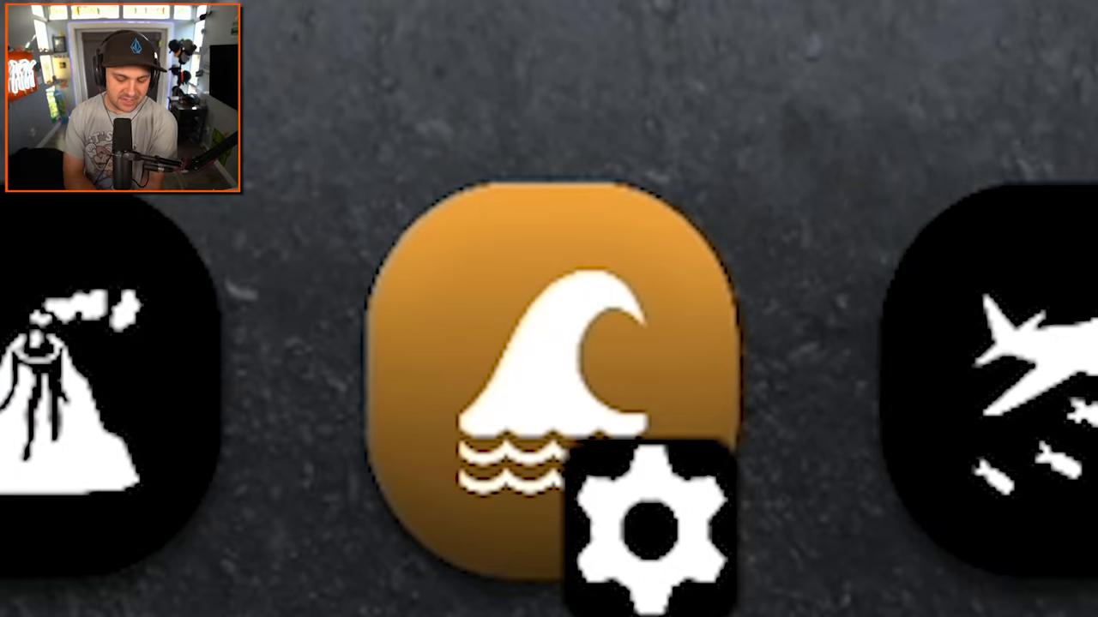
{"action": "left_click", "coordinate": [655, 528]}
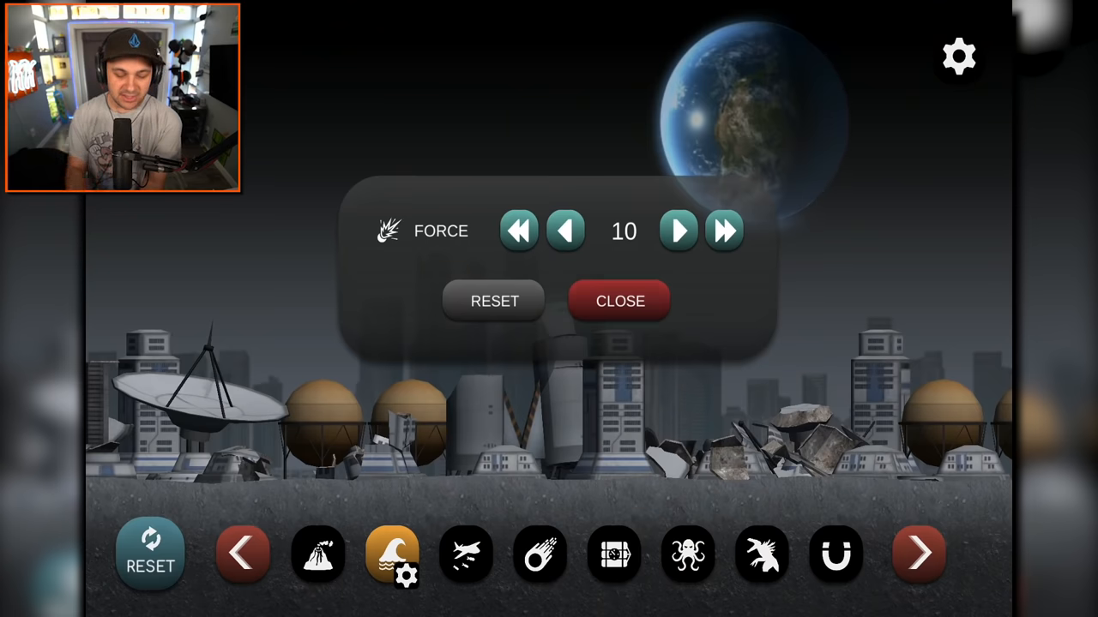
{"action": "left_click", "coordinate": [619, 302]}
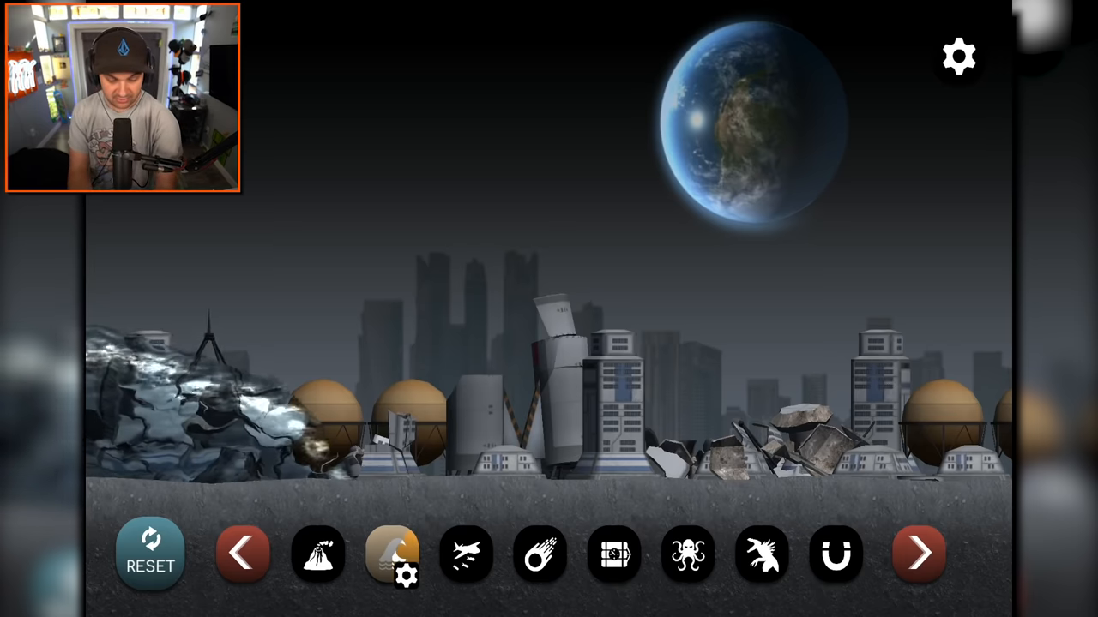
{"action": "left_click", "coordinate": [391, 552]}
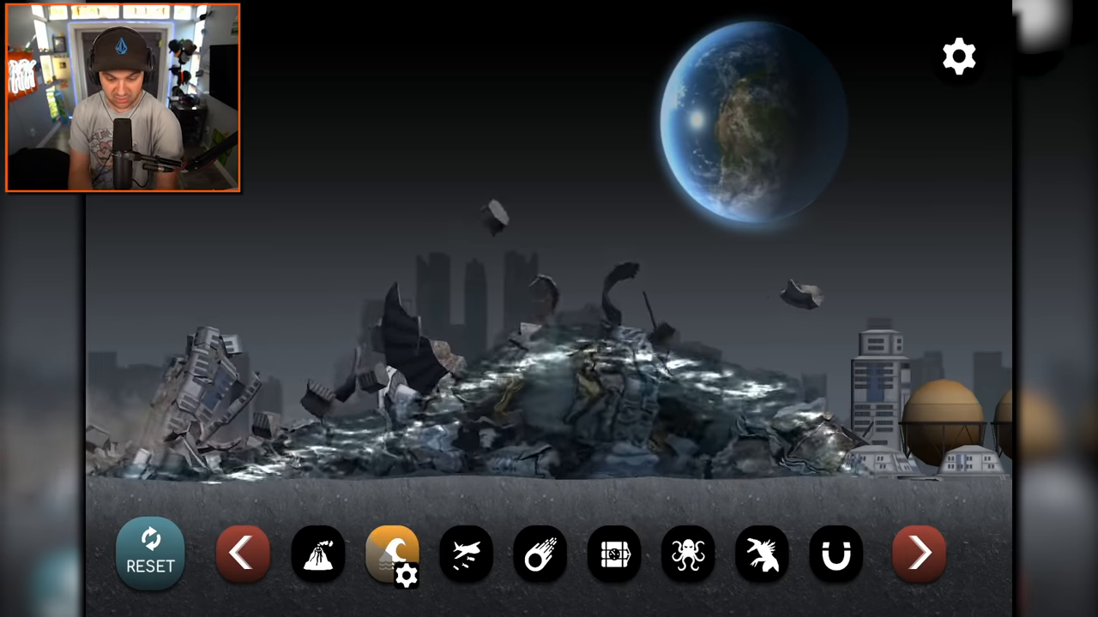
{"action": "left_click", "coordinate": [391, 552]}
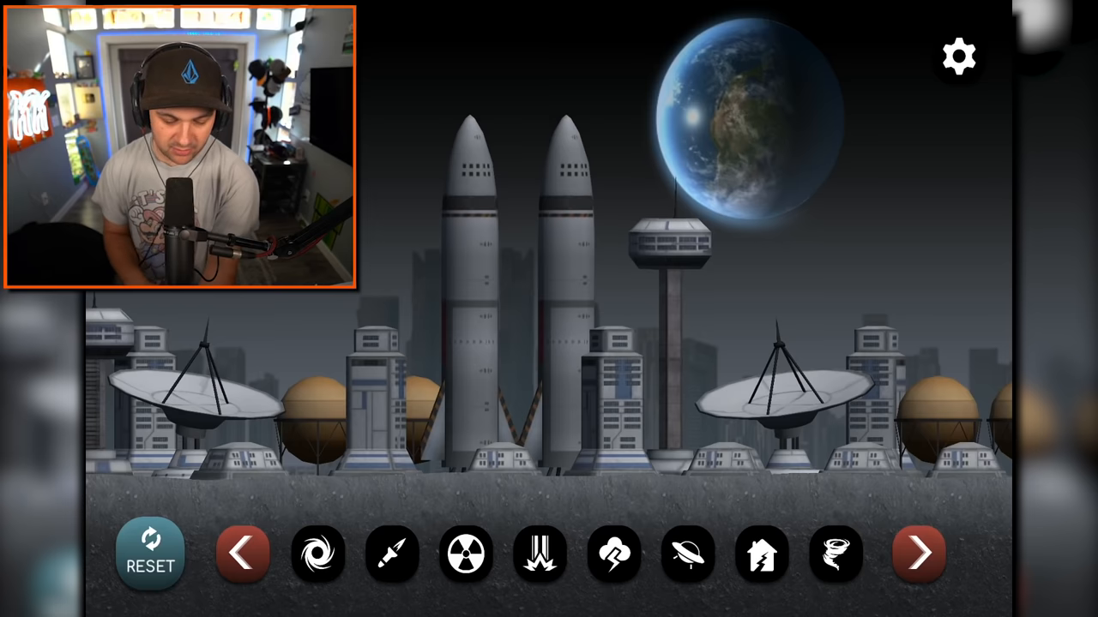
Raise the tidal wave force to 400 and level the whole moon base with it
{"action": "left_click", "coordinate": [918, 552]}
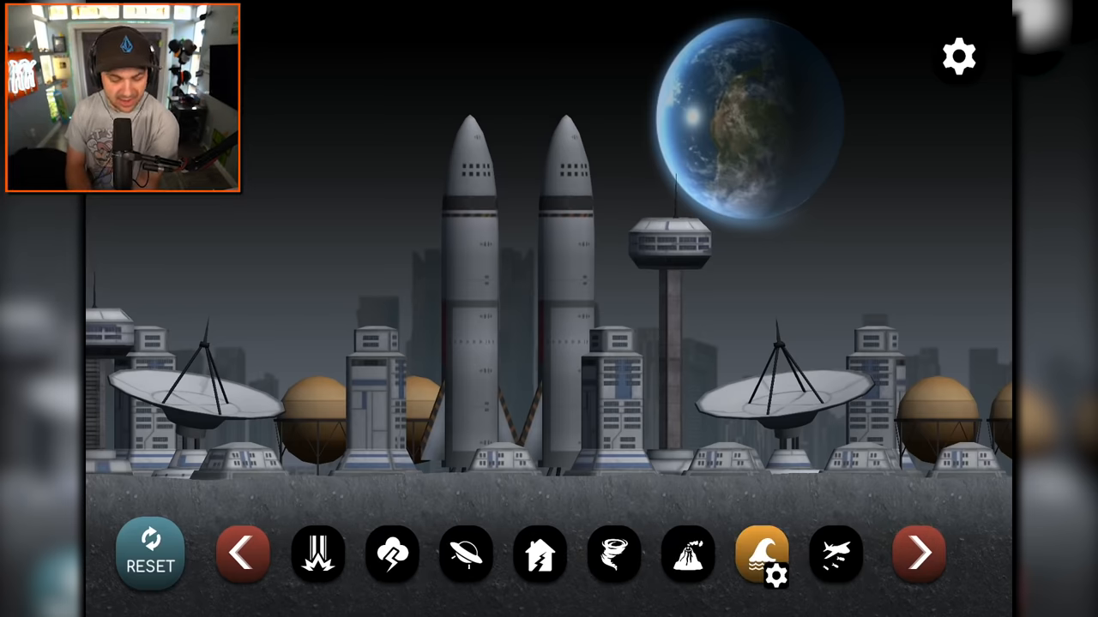
{"action": "left_click", "coordinate": [776, 581]}
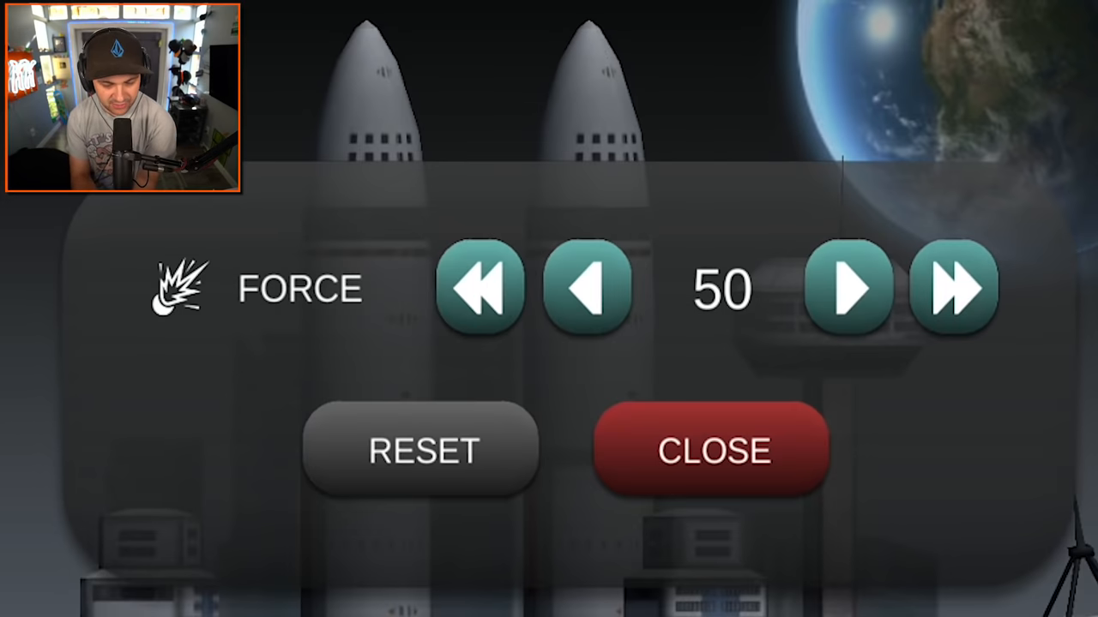
{"action": "left_click", "coordinate": [954, 288]}
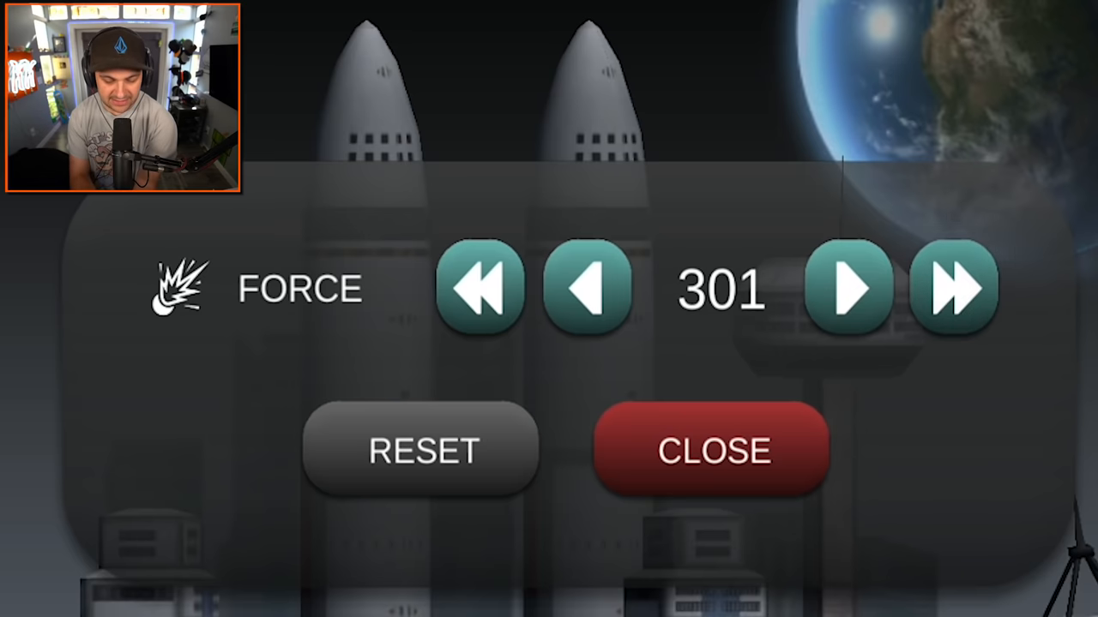
{"action": "left_click", "coordinate": [954, 288]}
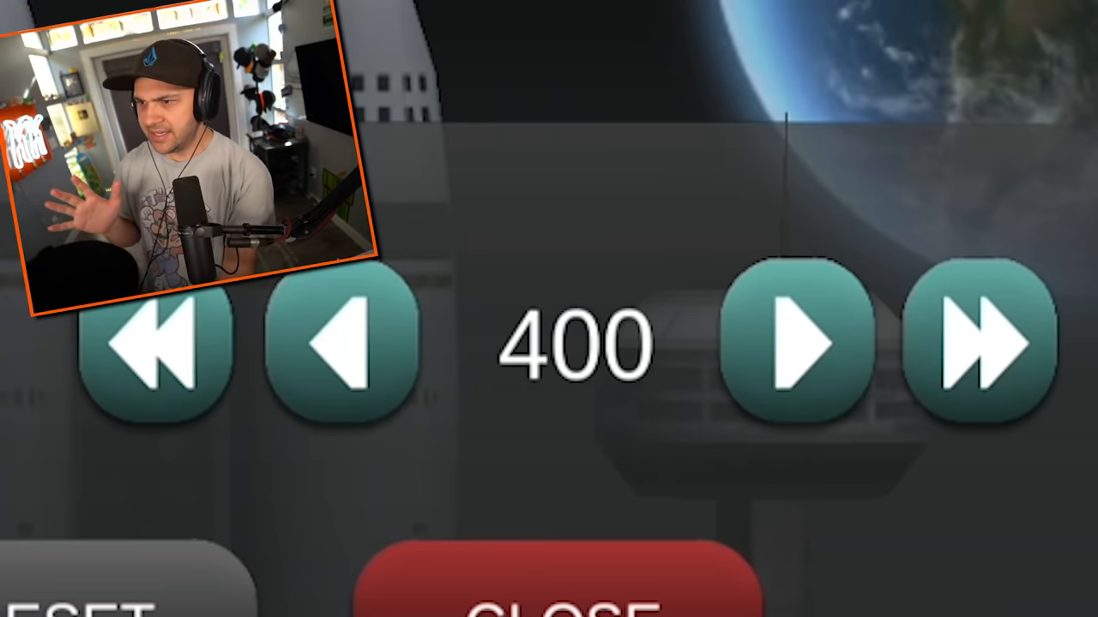
{"action": "left_click", "coordinate": [548, 600]}
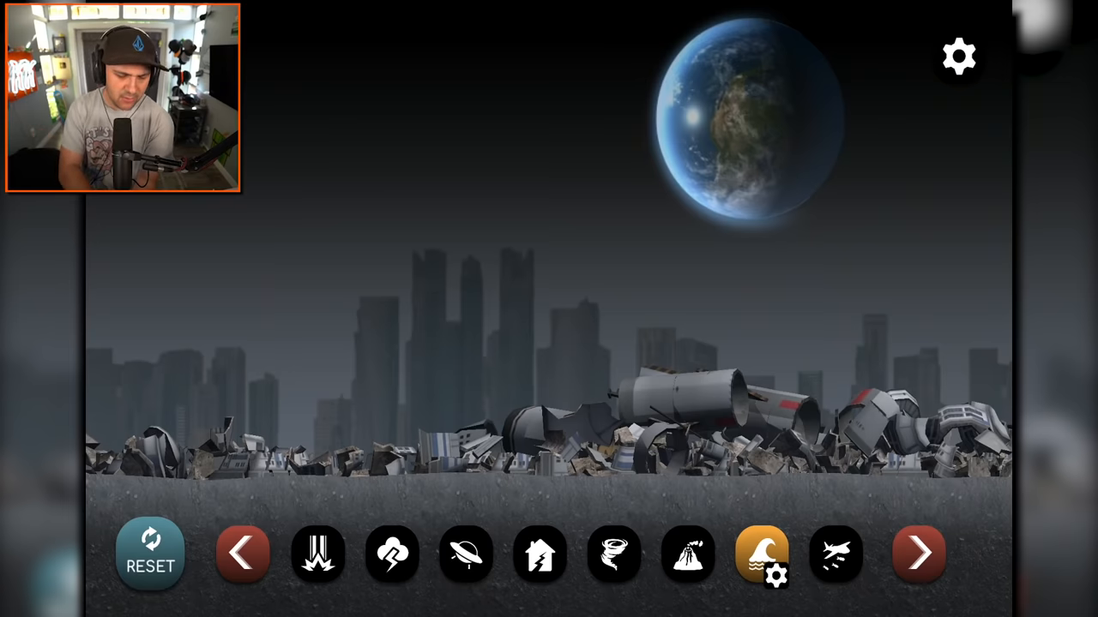
Check on the city map that the tidal wave force still reads 400
{"action": "left_click", "coordinate": [151, 552]}
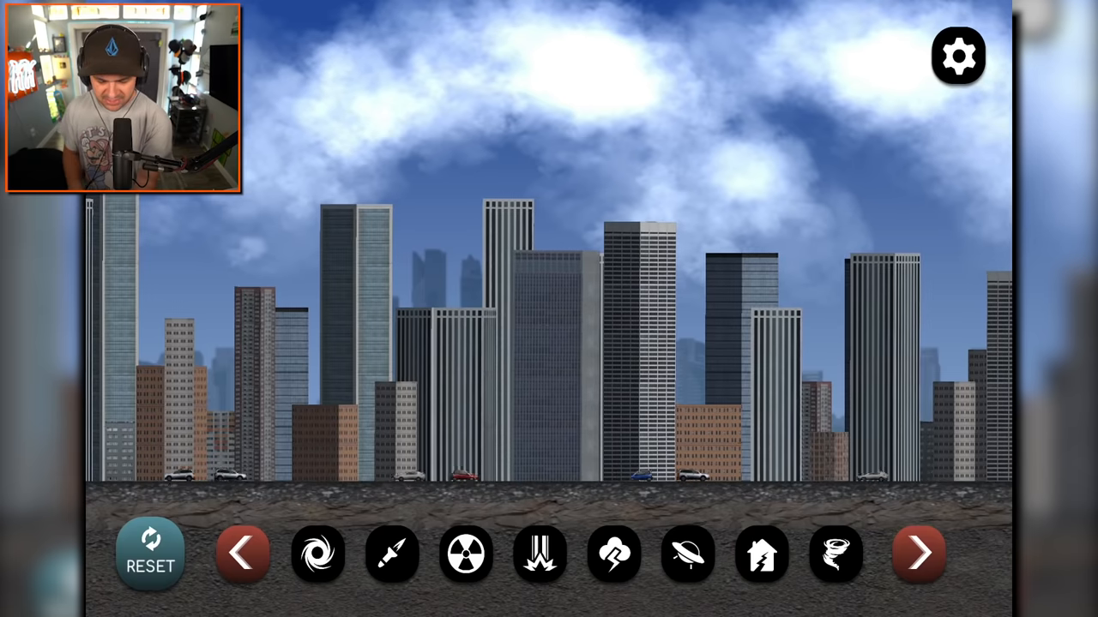
{"action": "left_click", "coordinate": [917, 552]}
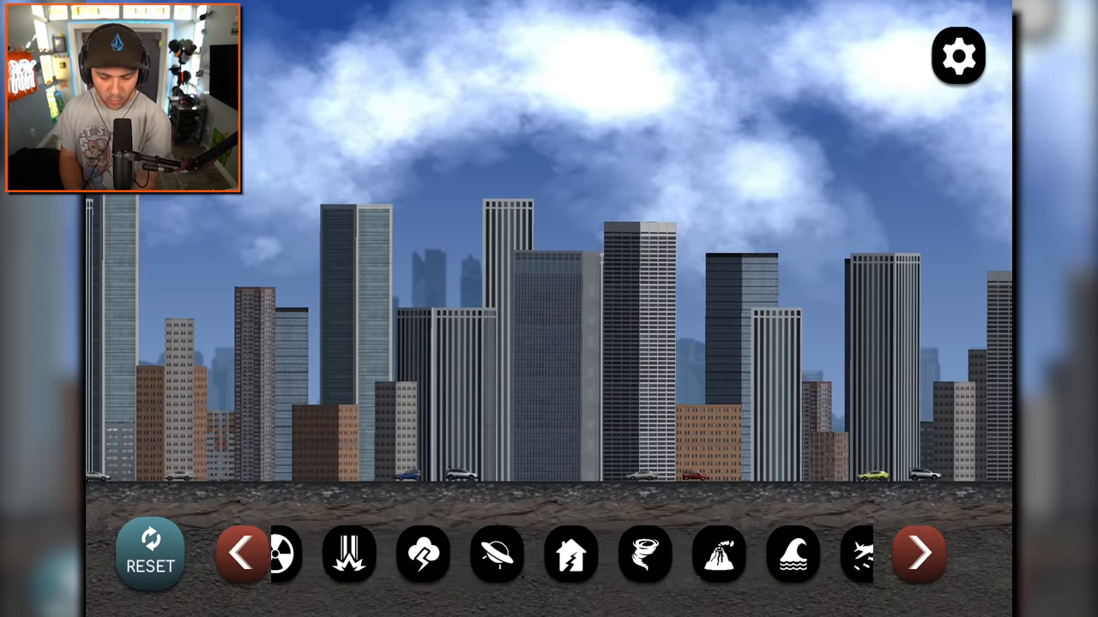
{"action": "left_click", "coordinate": [792, 552]}
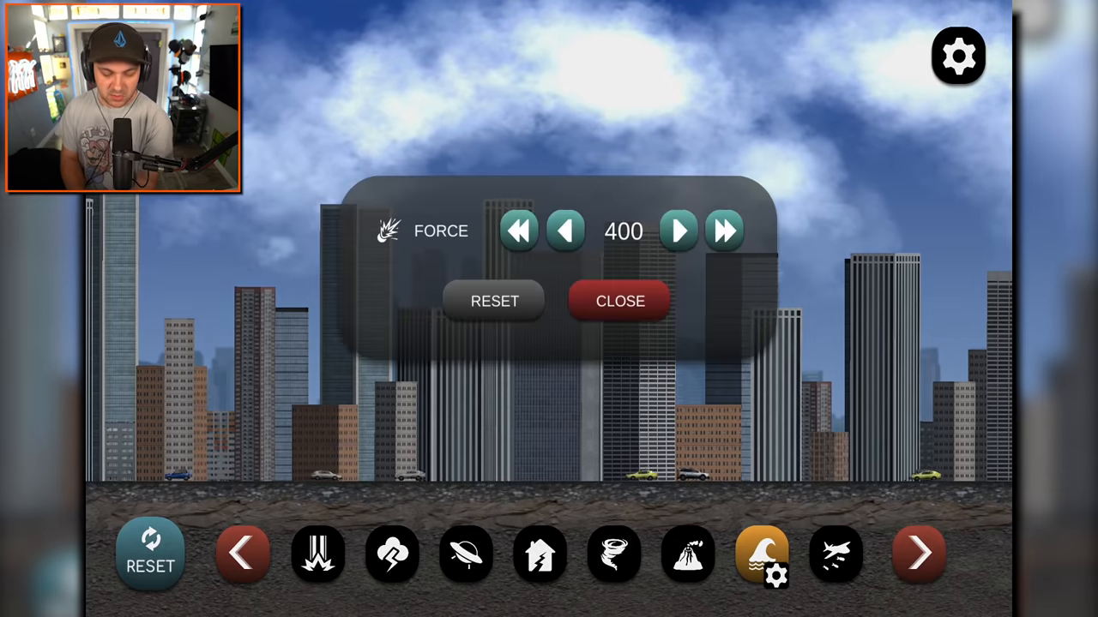
{"action": "left_click", "coordinate": [619, 302]}
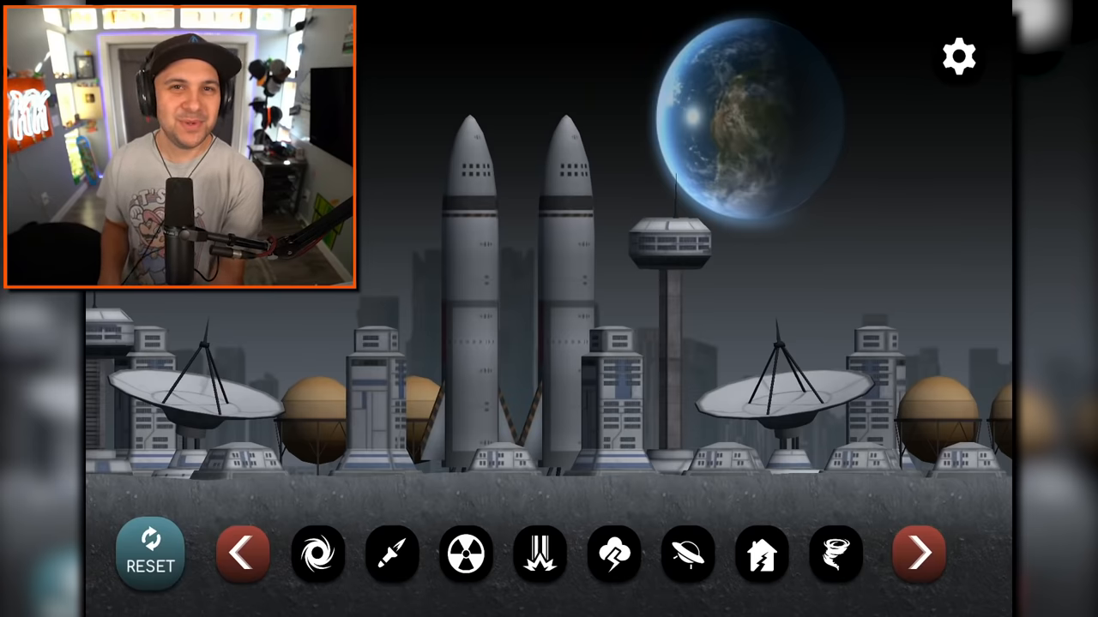
Select the black hole disaster with radius and force 0 and place one above the base
{"action": "left_click", "coordinate": [319, 552]}
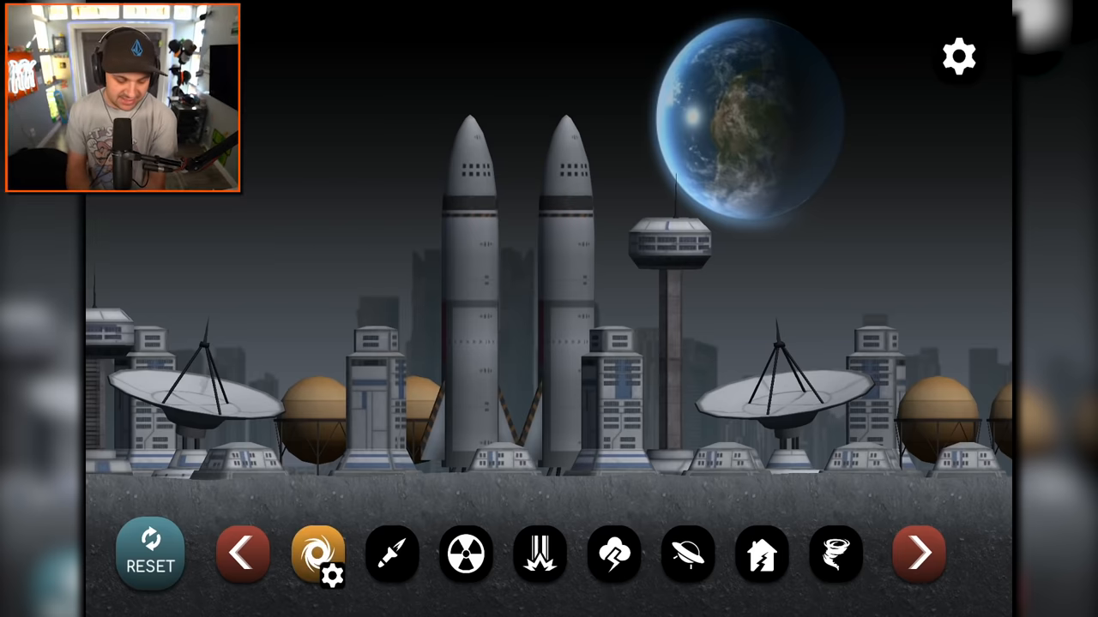
{"action": "left_click", "coordinate": [319, 552]}
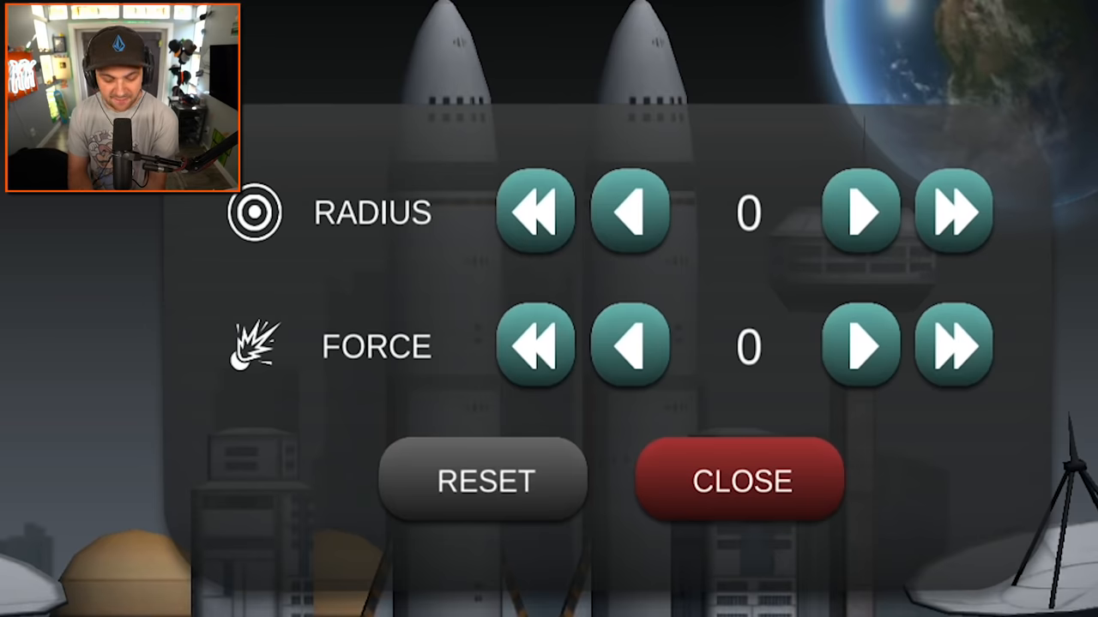
{"action": "left_click", "coordinate": [741, 480]}
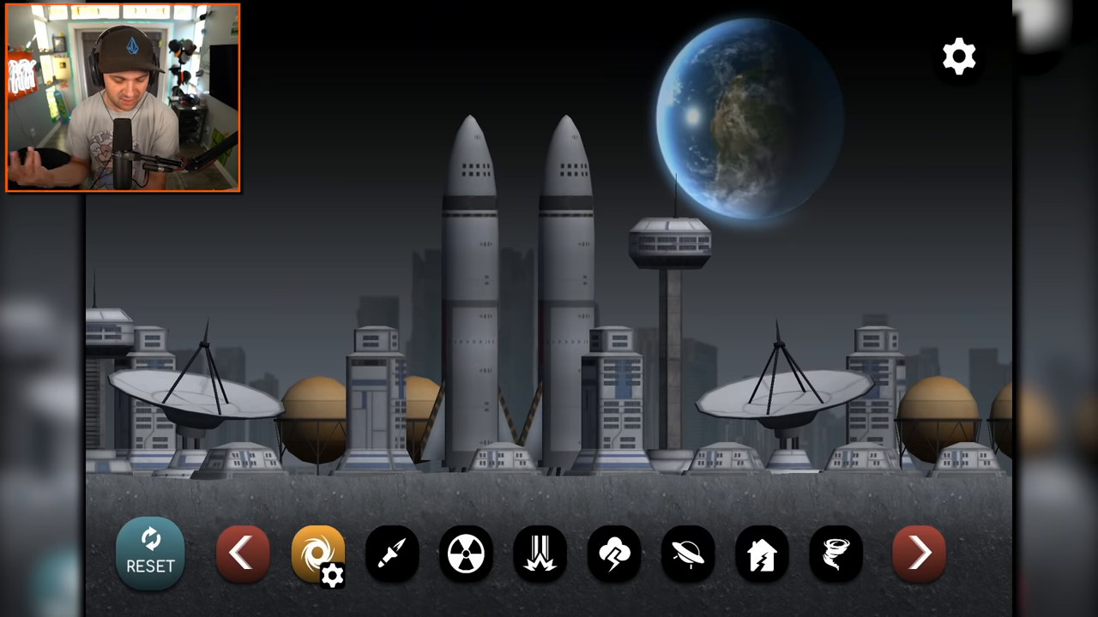
{"action": "left_click", "coordinate": [319, 552]}
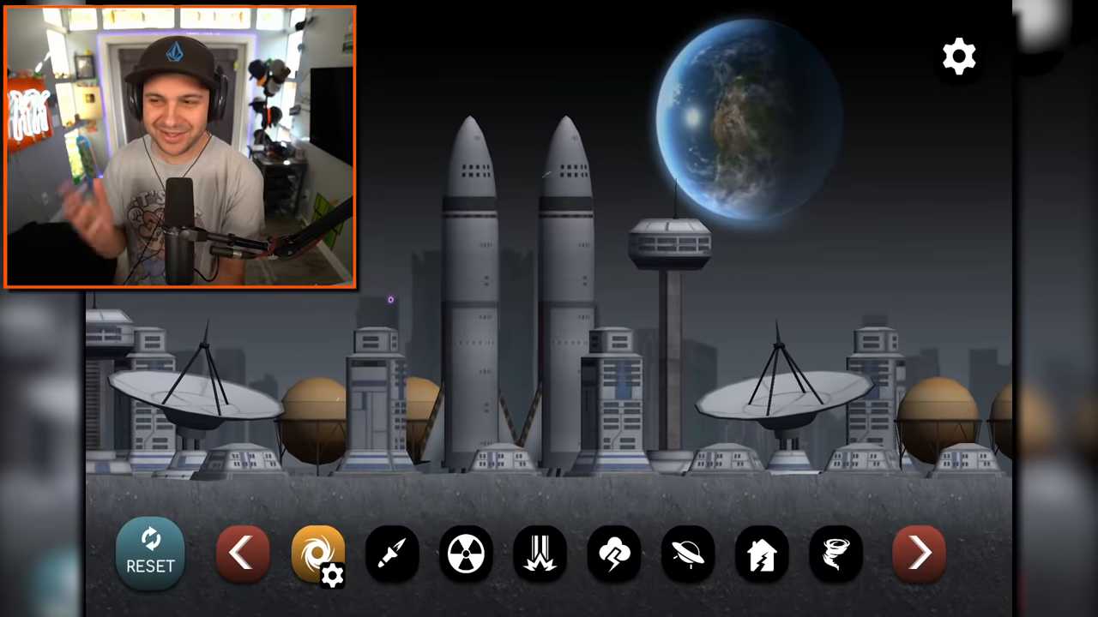
Review the black hole settings and drop a black hole into the moon base
{"action": "left_click", "coordinate": [334, 574]}
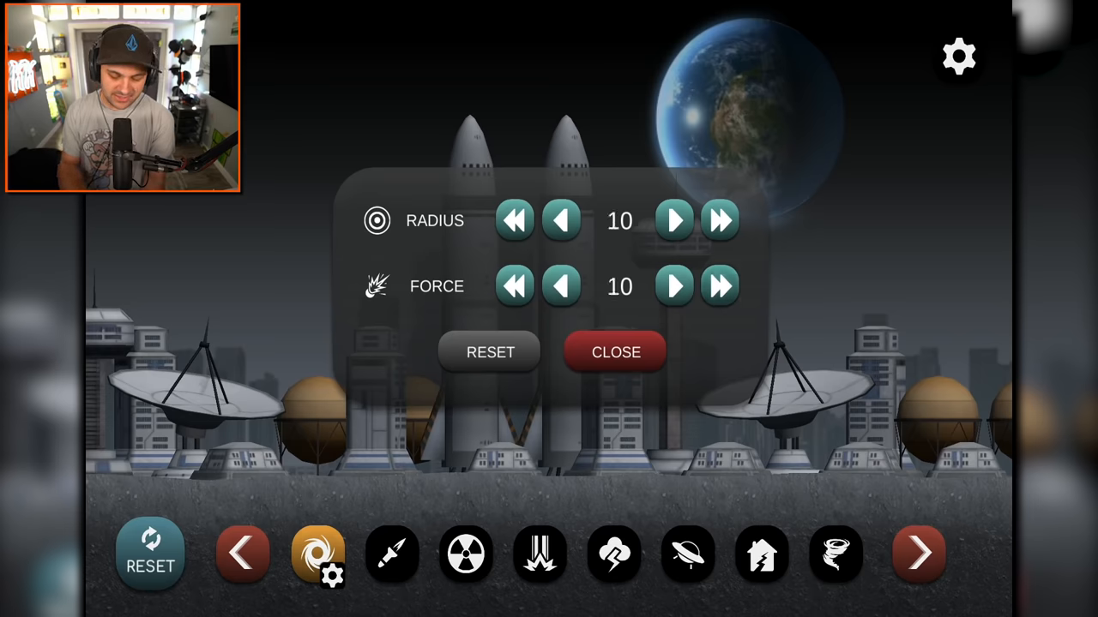
{"action": "left_click", "coordinate": [614, 351]}
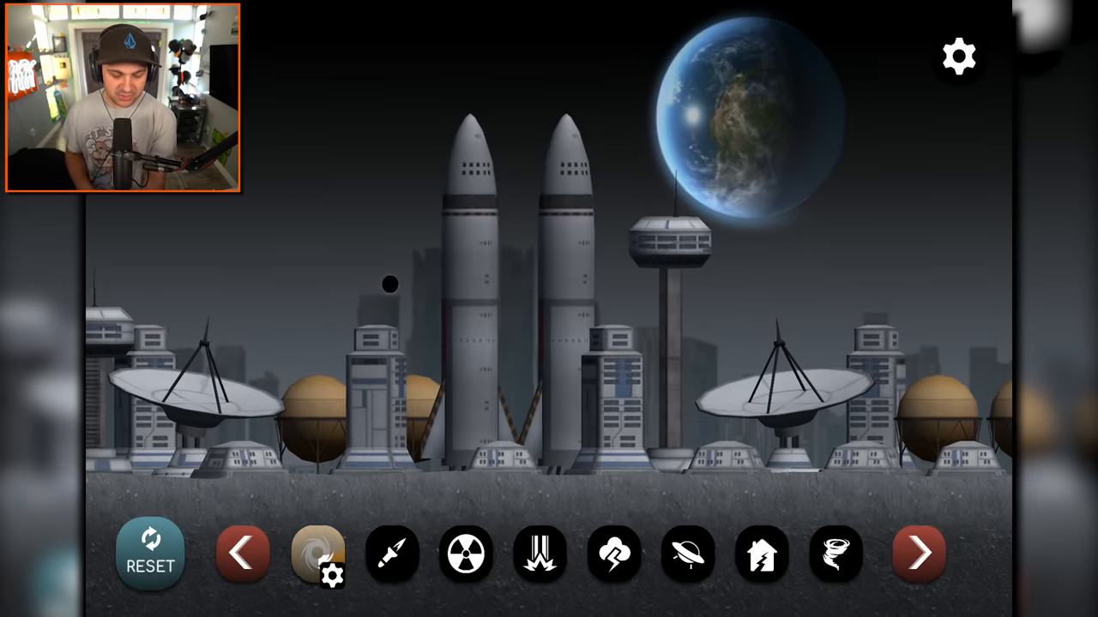
{"action": "left_click", "coordinate": [317, 553]}
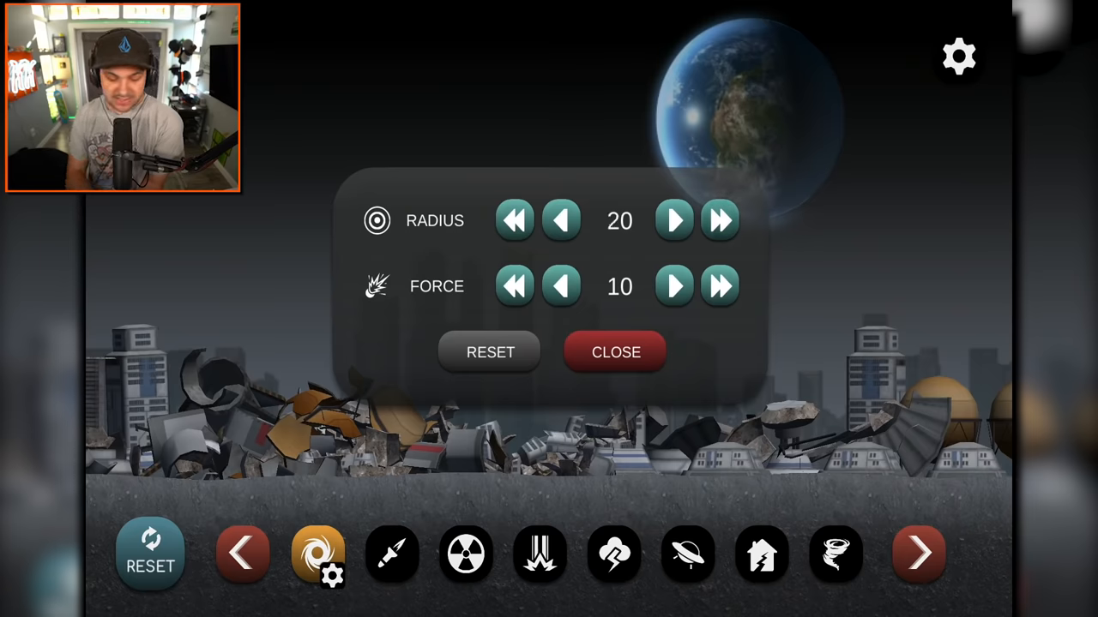
Raise the black hole to radius 100 and force 500 and keep those settings
{"action": "left_click", "coordinate": [720, 220]}
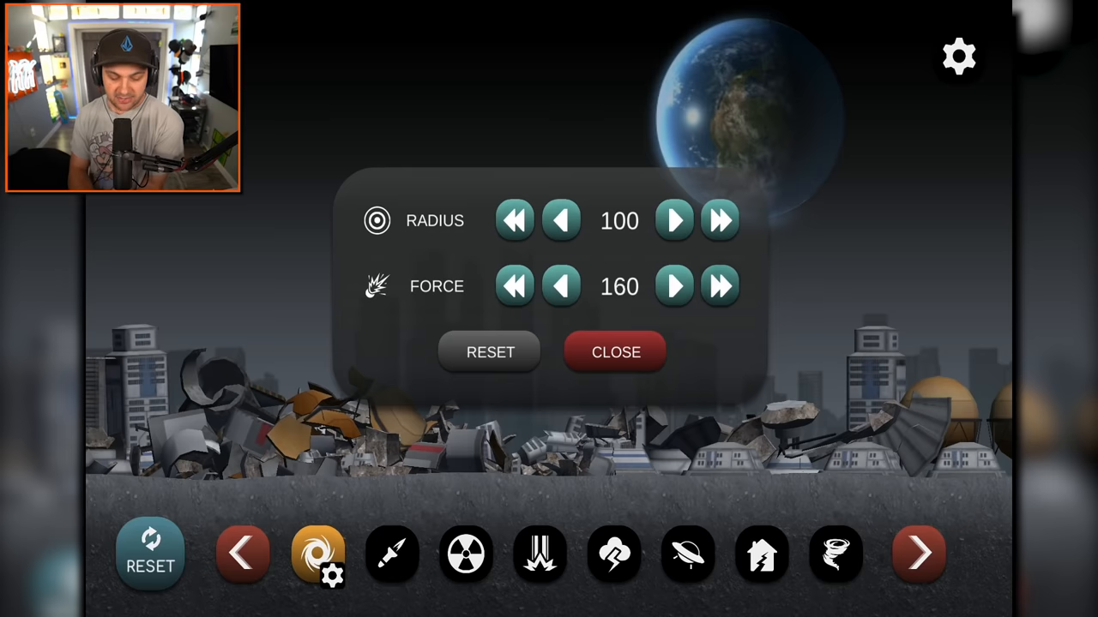
{"action": "left_click", "coordinate": [720, 285]}
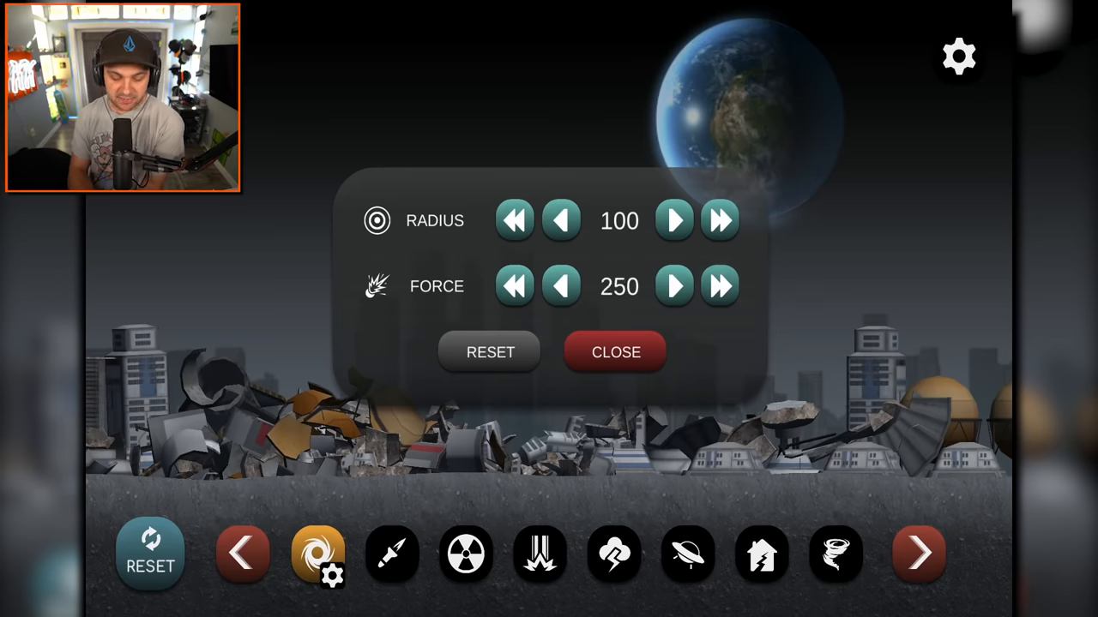
{"action": "left_click", "coordinate": [721, 287]}
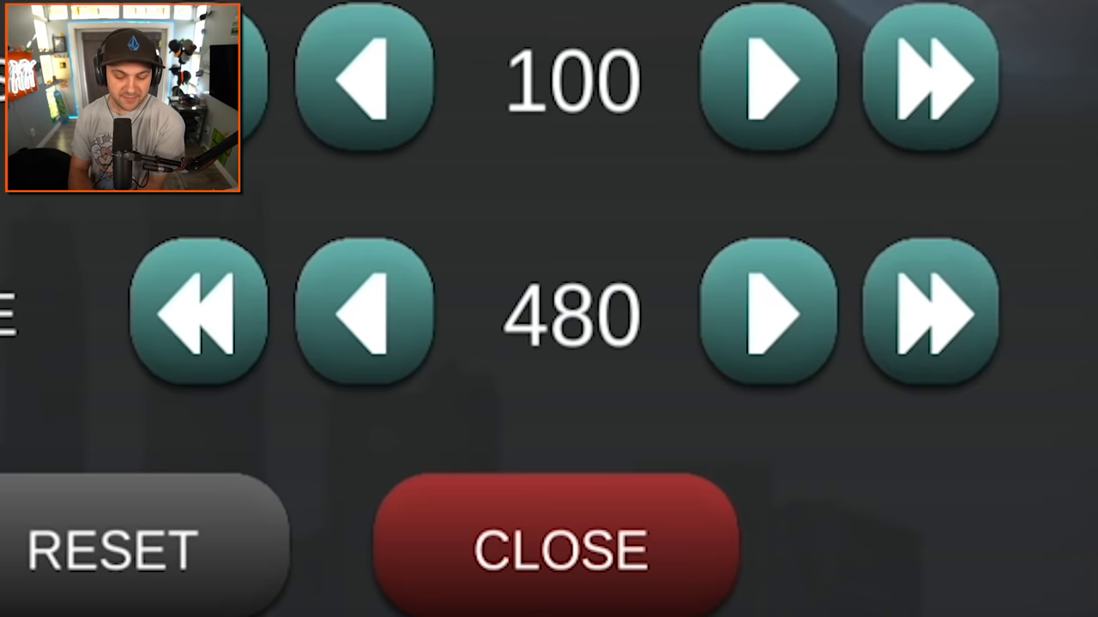
{"action": "left_click", "coordinate": [767, 316]}
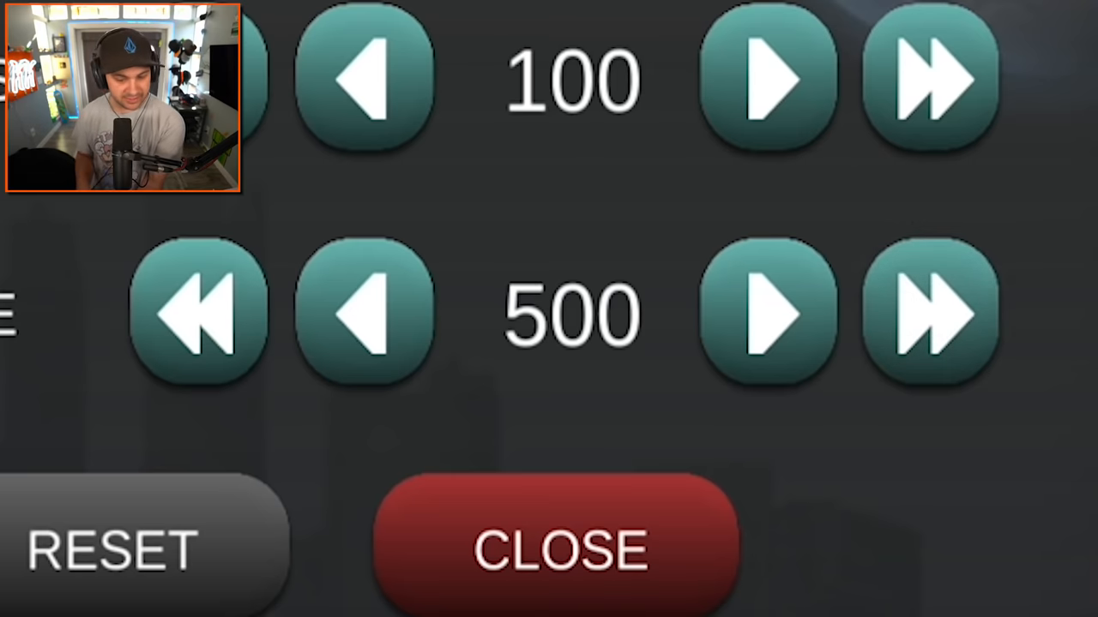
{"action": "left_click", "coordinate": [557, 549]}
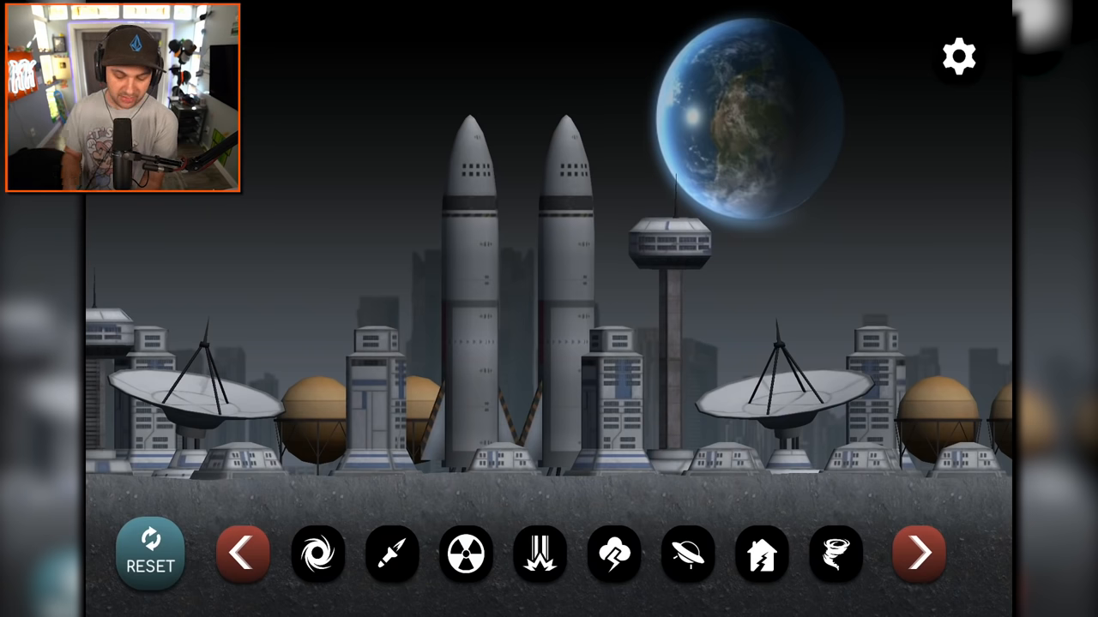
{"action": "left_click", "coordinate": [319, 552]}
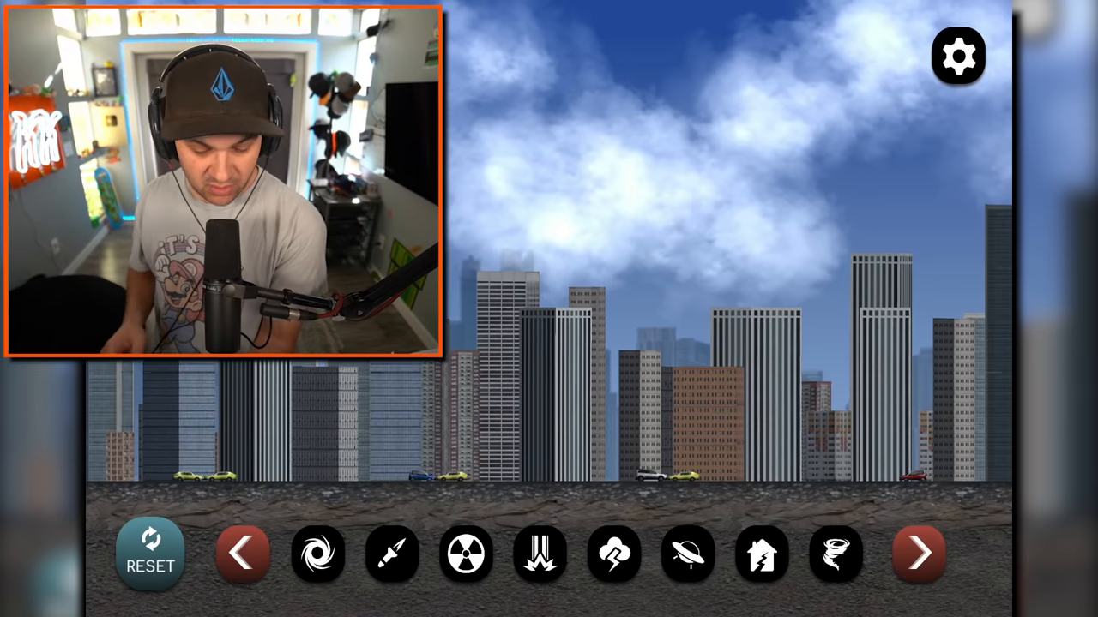
Spawn a black hole in the daytime city to reduce it to burning rubble
{"action": "left_click", "coordinate": [317, 552]}
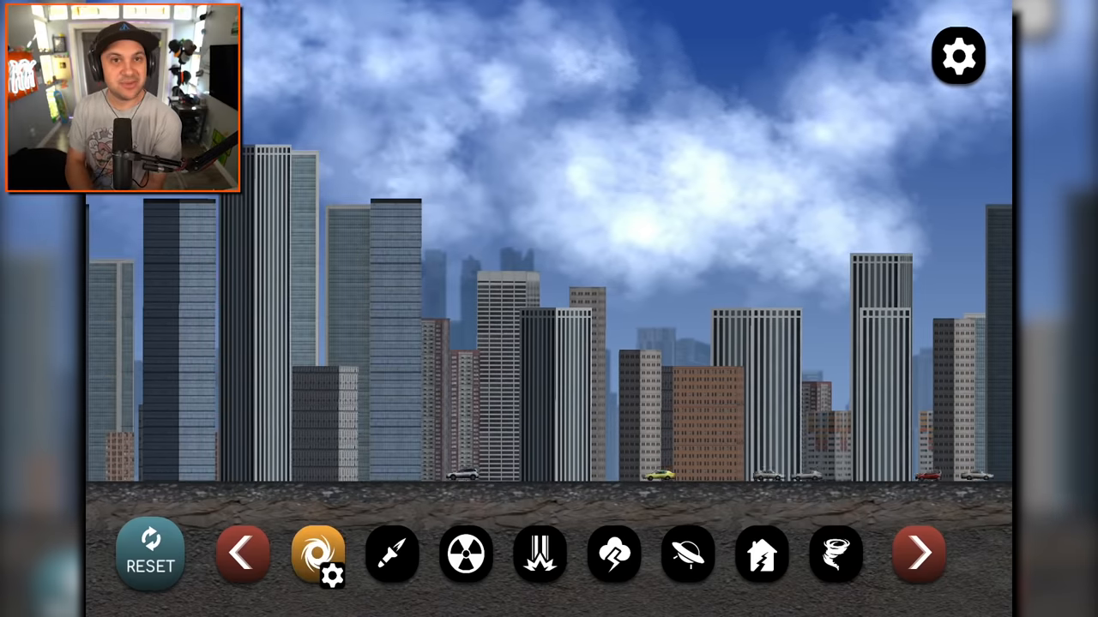
{"action": "left_click", "coordinate": [319, 553]}
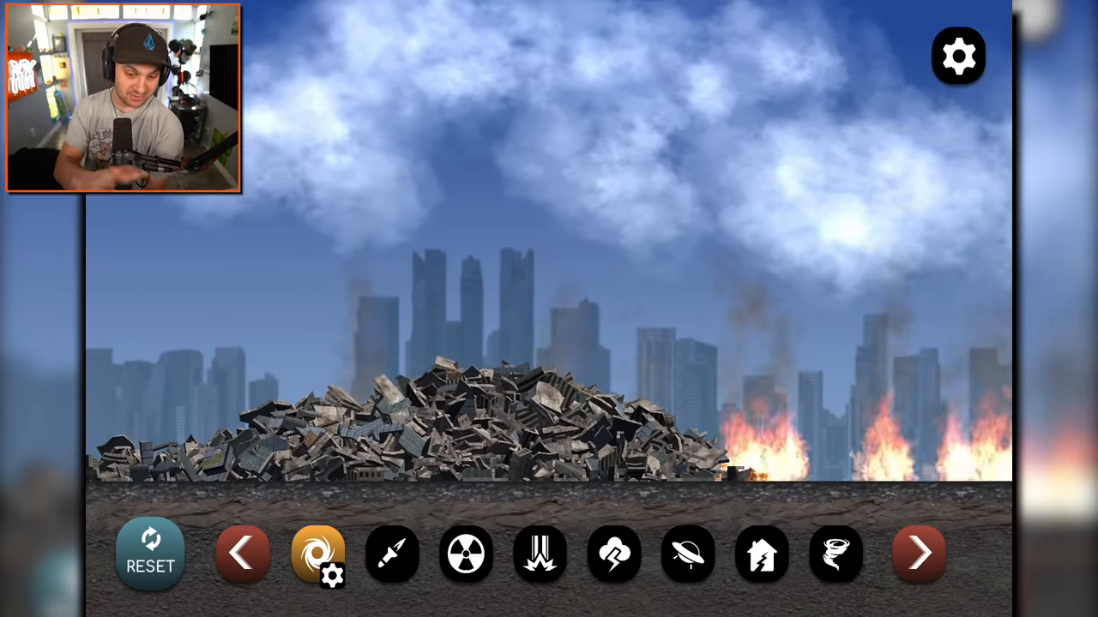
Select the bomber strike, its force and radius still at zero
{"action": "left_click", "coordinate": [391, 552]}
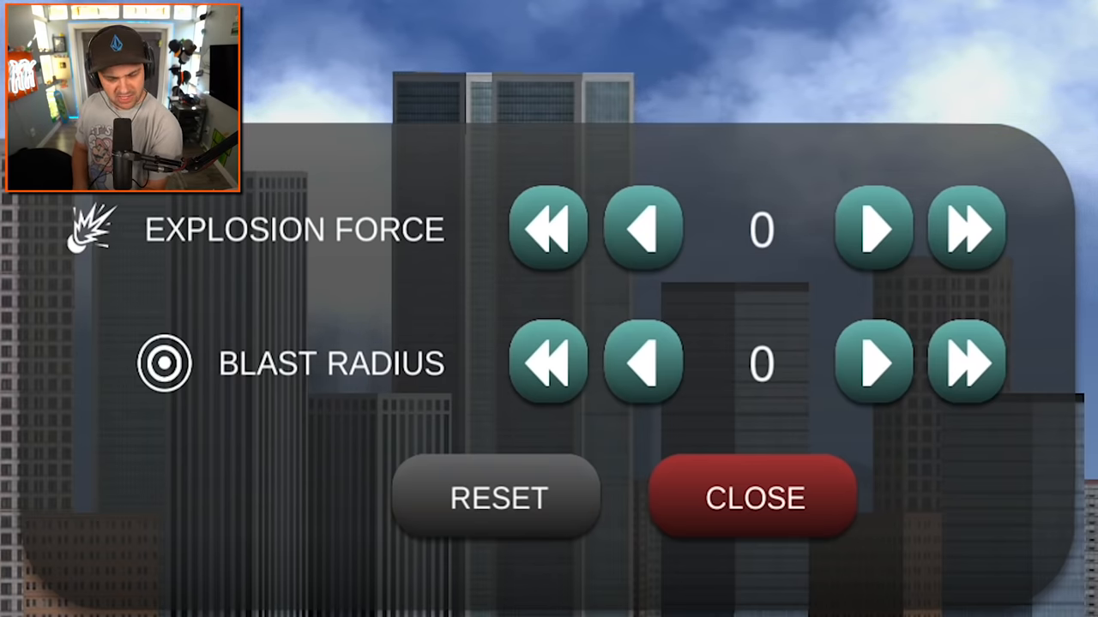
{"action": "left_click", "coordinate": [752, 498]}
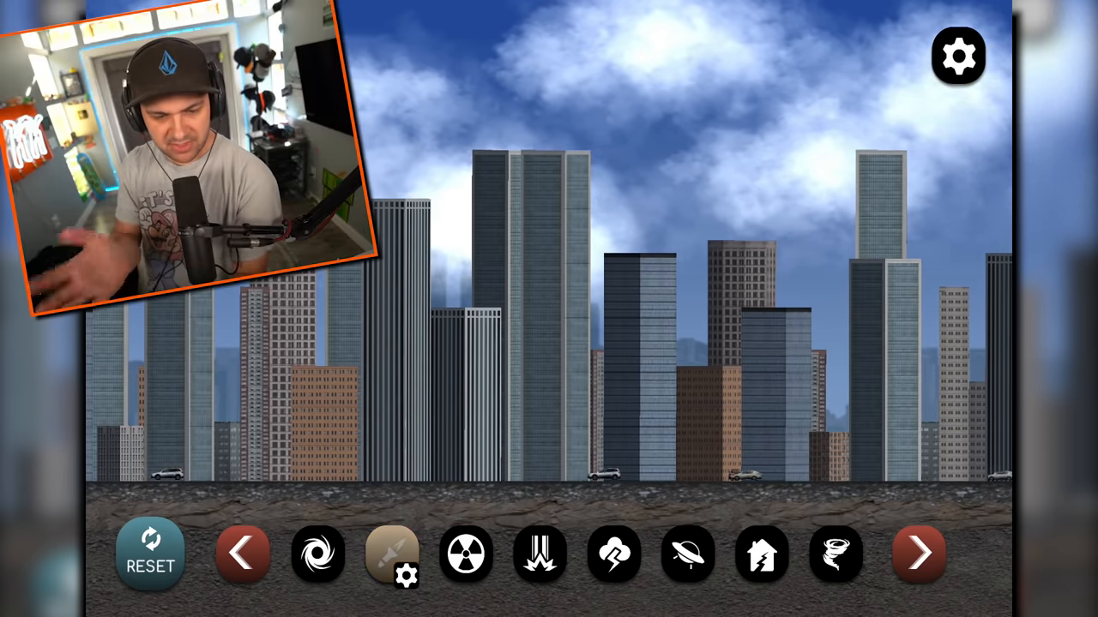
Tune the bomber to explosion force 200 and radius 4 and bomb the moon base
{"action": "left_click", "coordinate": [391, 552]}
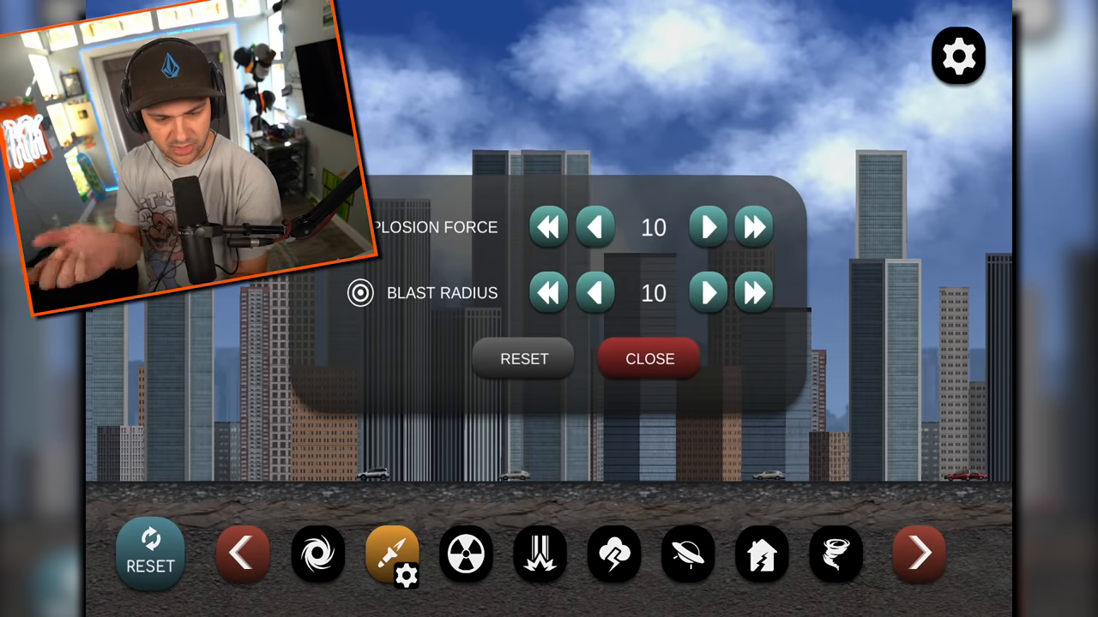
{"action": "left_click", "coordinate": [649, 359]}
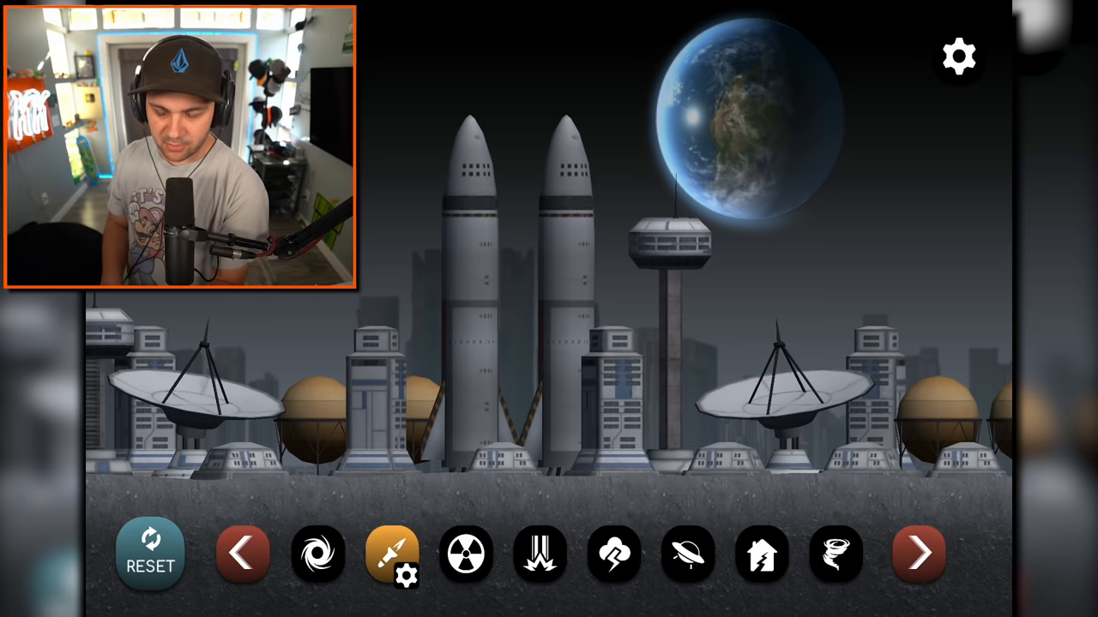
{"action": "left_click", "coordinate": [408, 577]}
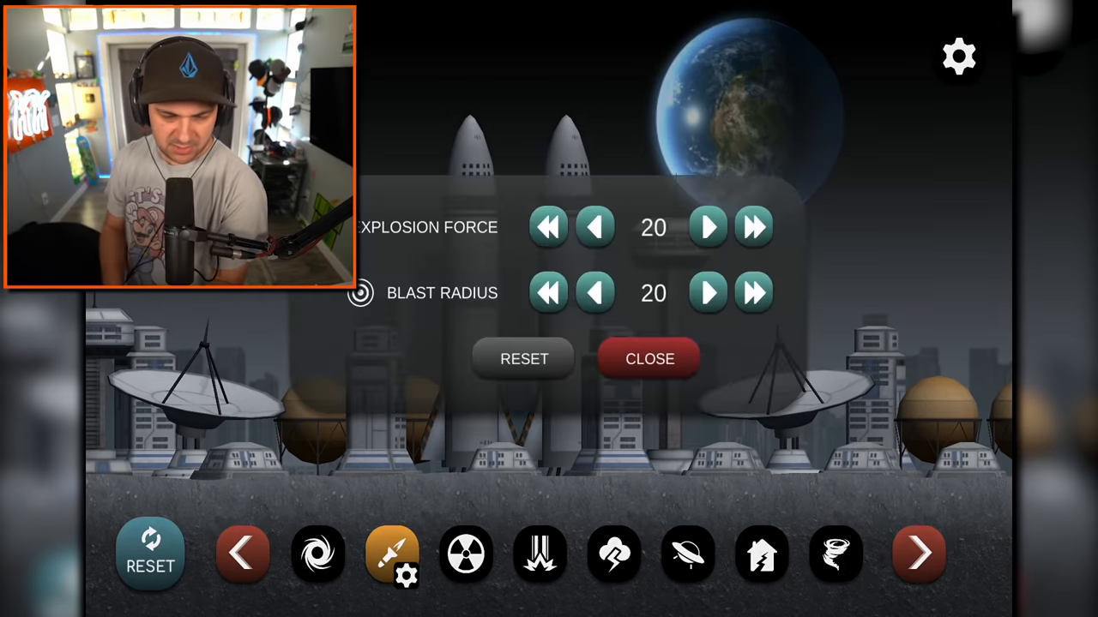
{"action": "left_click", "coordinate": [649, 358]}
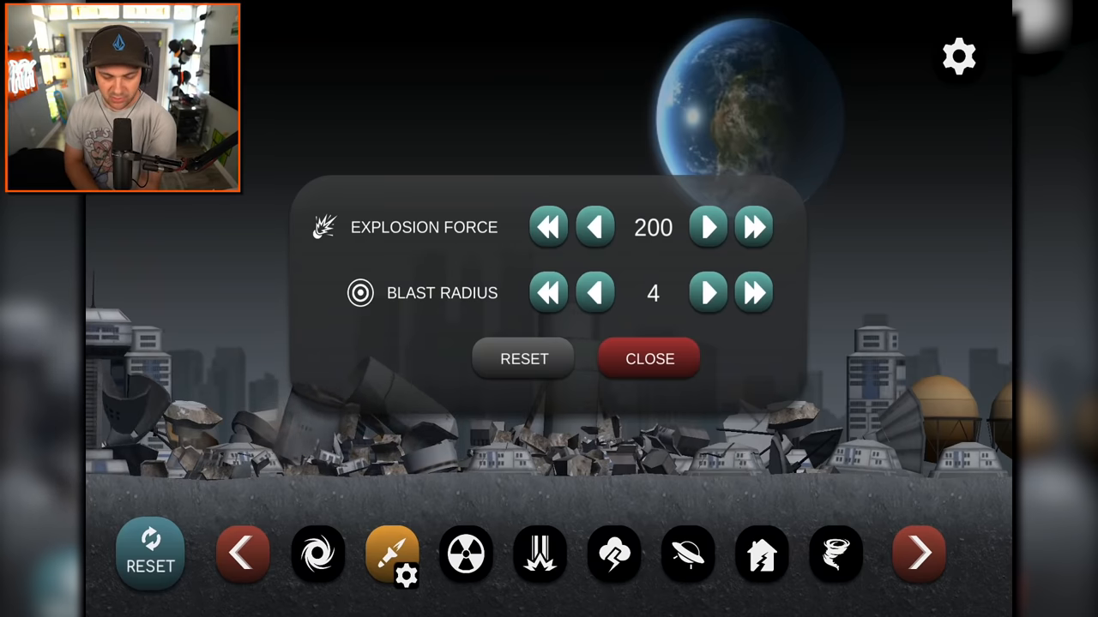
Raise the bomber's blast radius to 100 and explosion force to 1000, then close its settings
{"action": "left_click", "coordinate": [753, 291]}
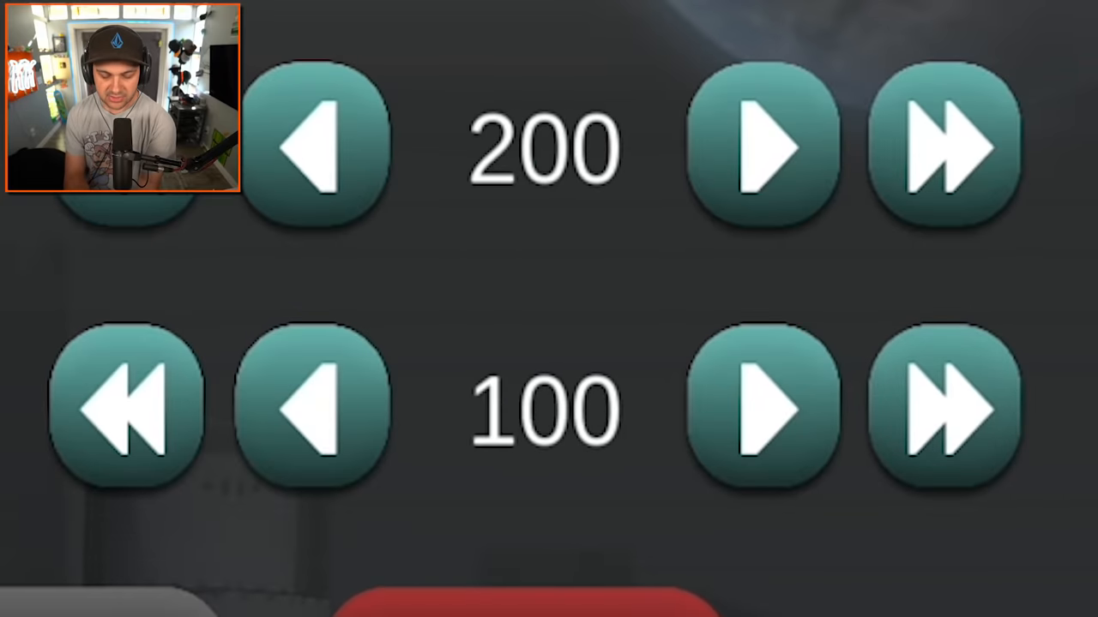
{"action": "left_click", "coordinate": [946, 148]}
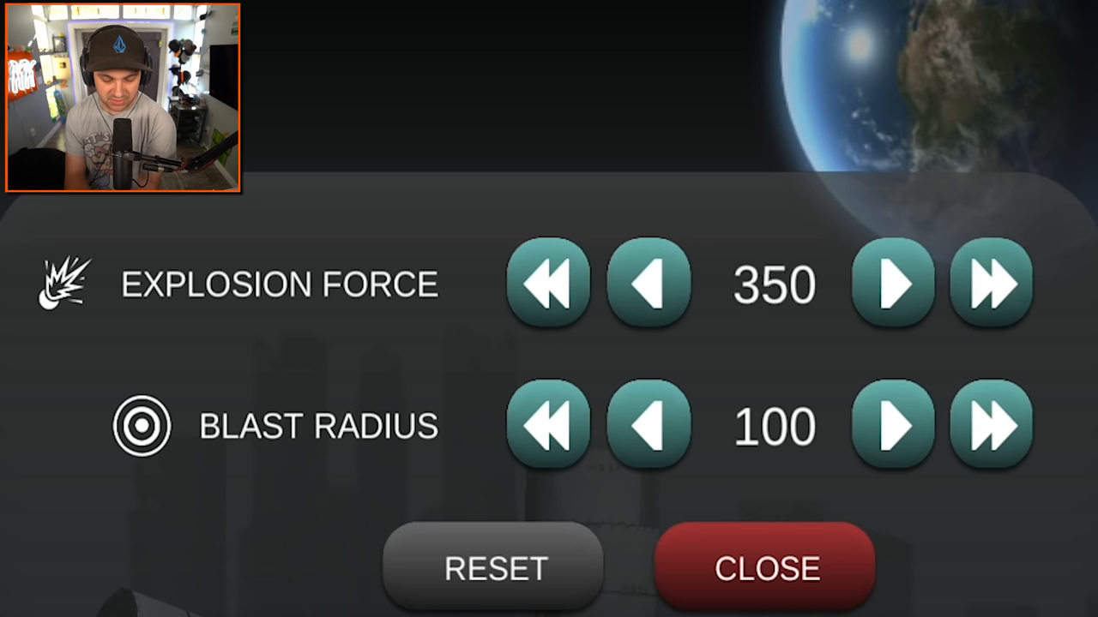
{"action": "left_click", "coordinate": [991, 283]}
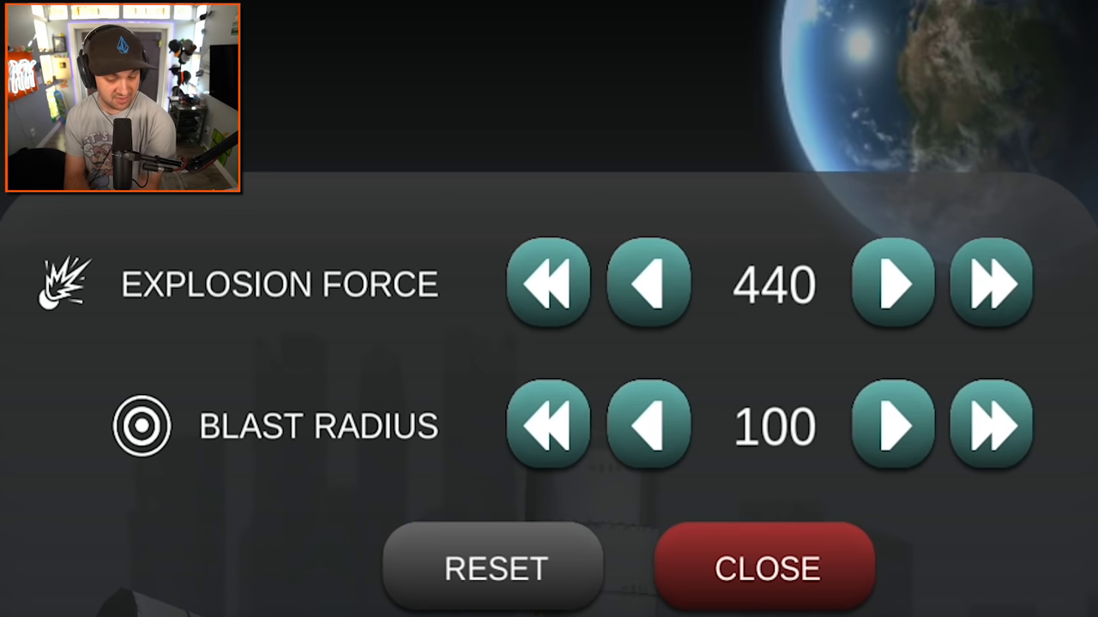
{"action": "left_click", "coordinate": [992, 283]}
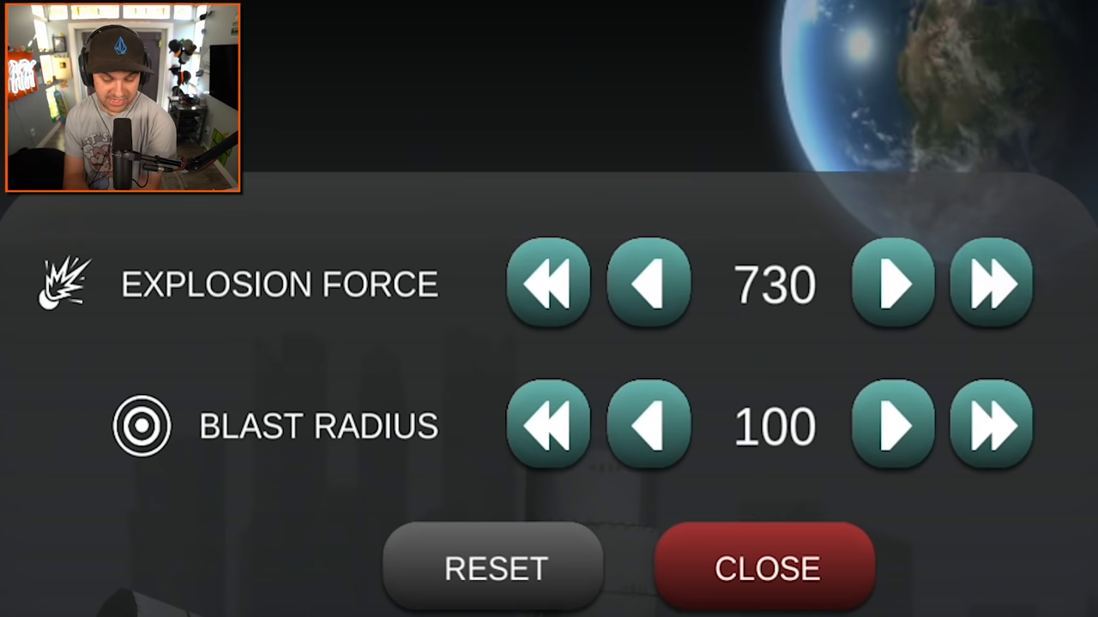
{"action": "left_click", "coordinate": [991, 283]}
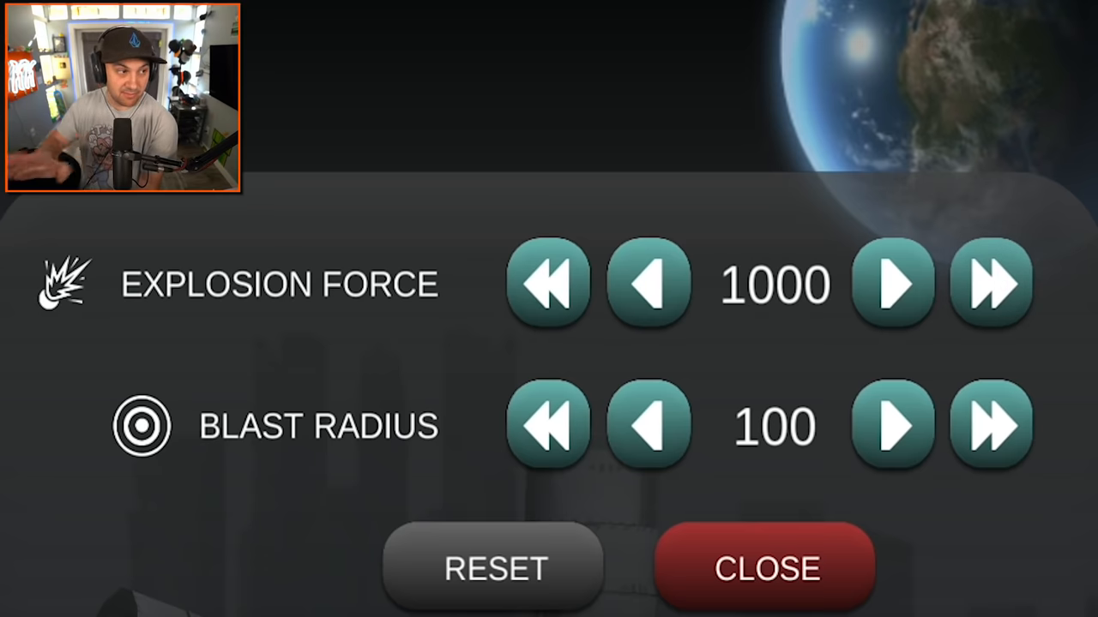
{"action": "left_click", "coordinate": [765, 568]}
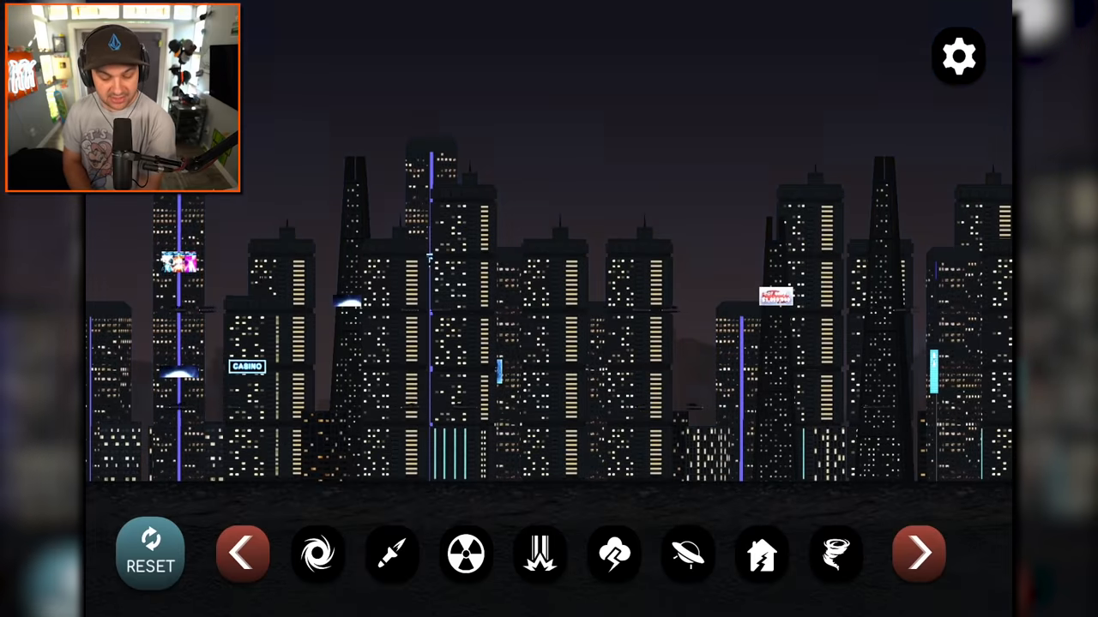
Confirm the maxed bomber settings, bomb the night city into burning ruins and bring up a daytime city
{"action": "left_click", "coordinate": [391, 552]}
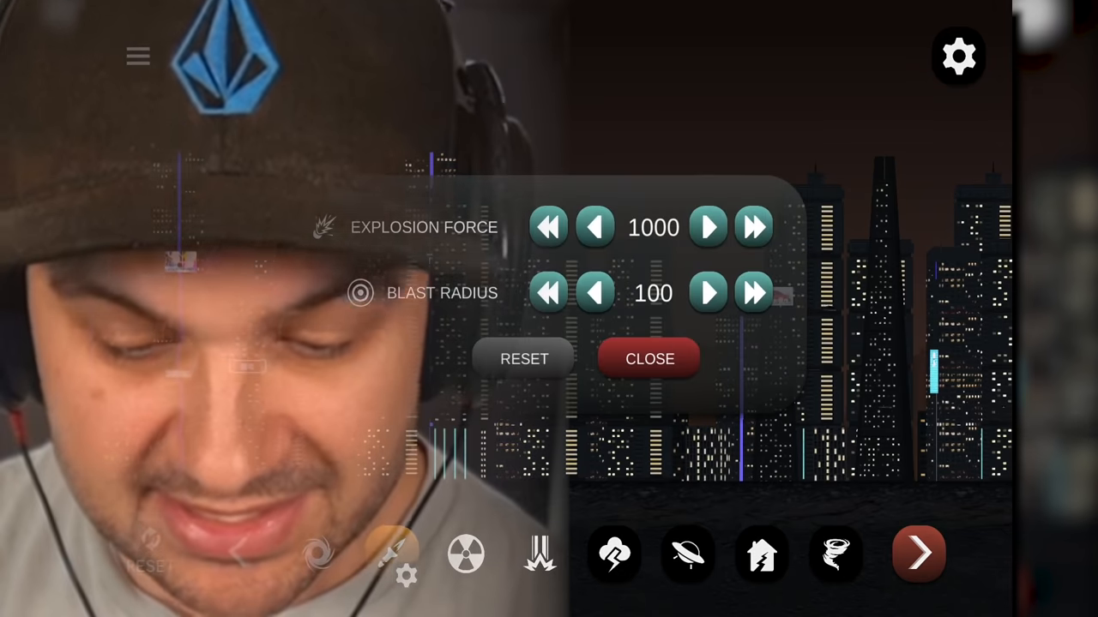
{"action": "left_click", "coordinate": [649, 358]}
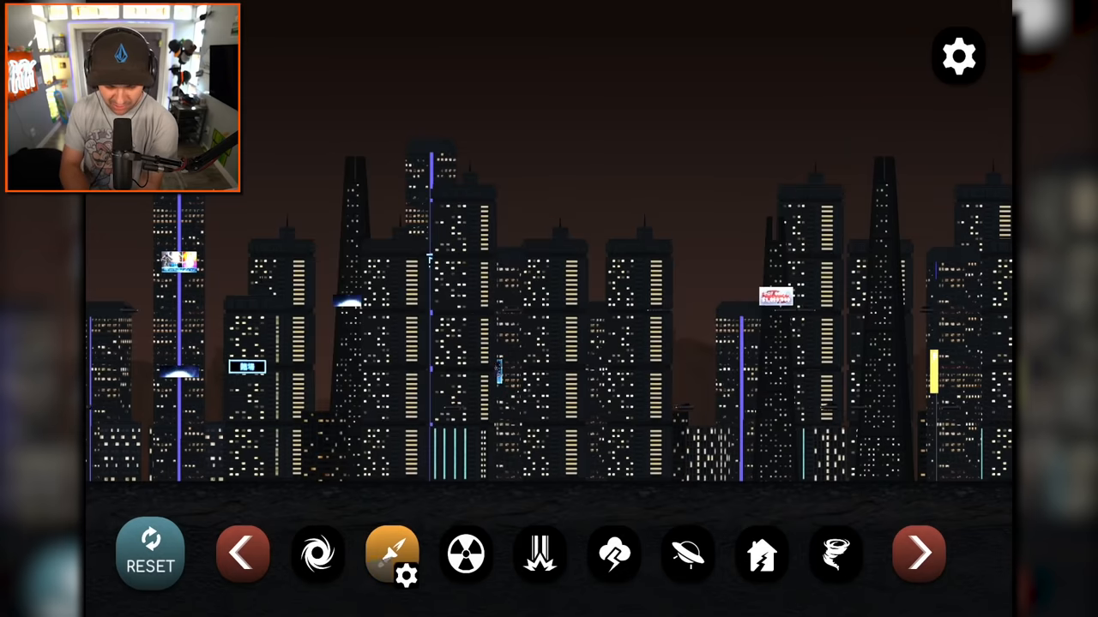
{"action": "left_click", "coordinate": [391, 552]}
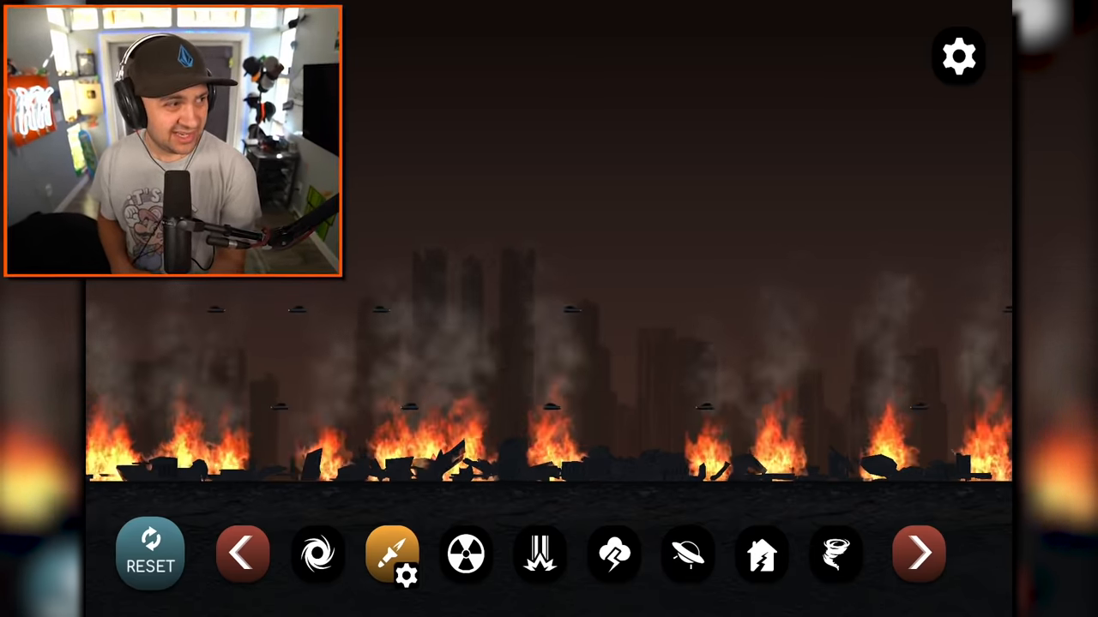
{"action": "left_click", "coordinate": [404, 576]}
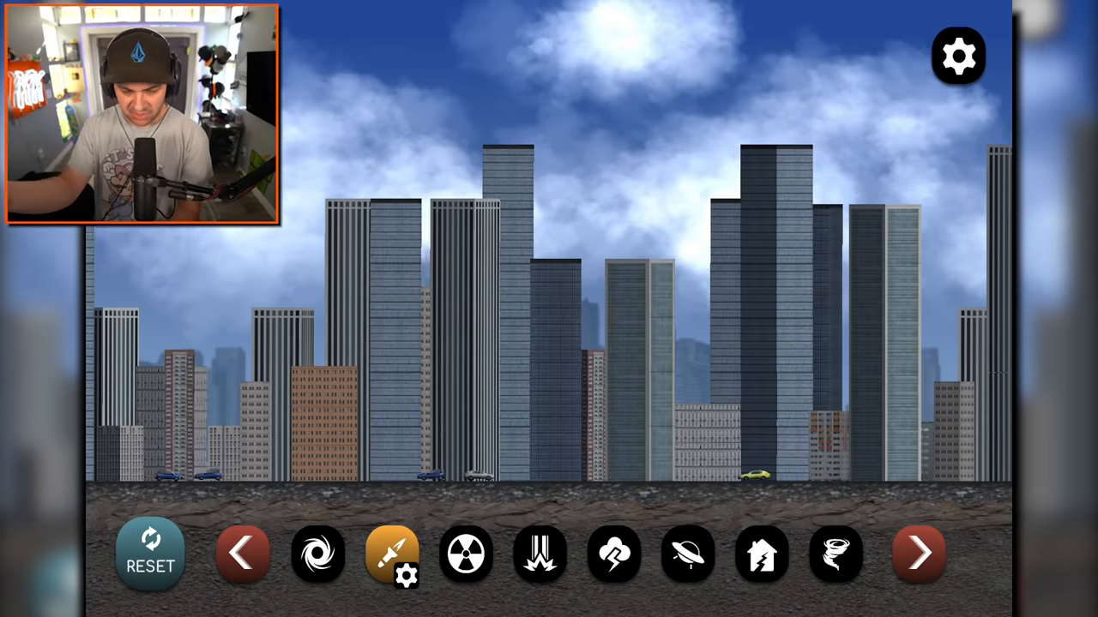
Choose the nuclear bomb, glance at its force 75 / radius 22 settings, and detonate it on the daytime city
{"action": "left_click", "coordinate": [466, 554]}
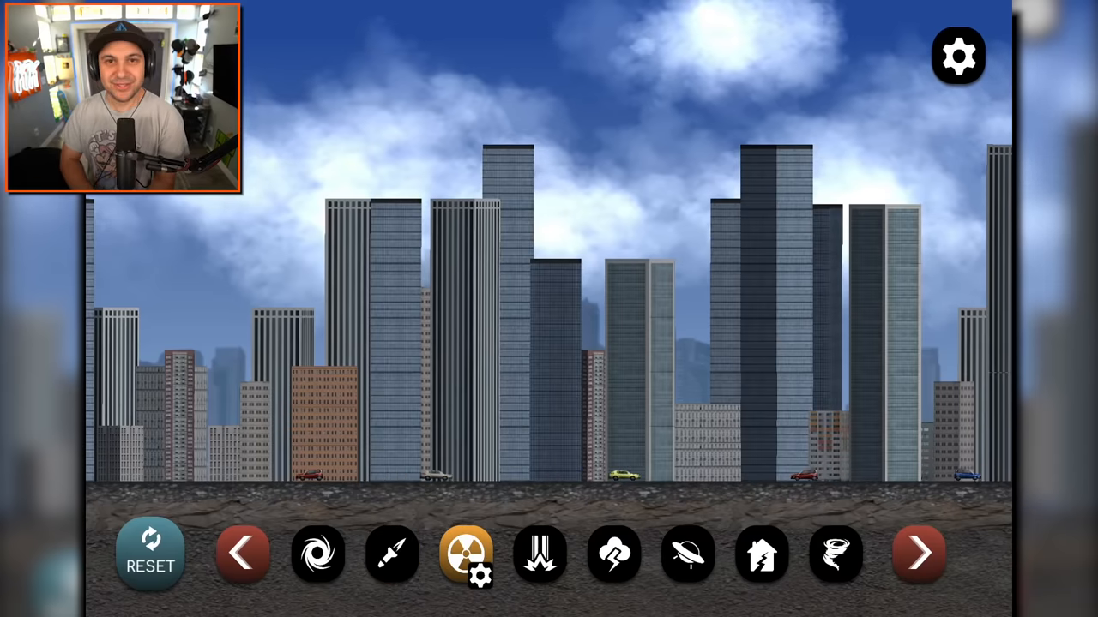
{"action": "left_click", "coordinate": [478, 573]}
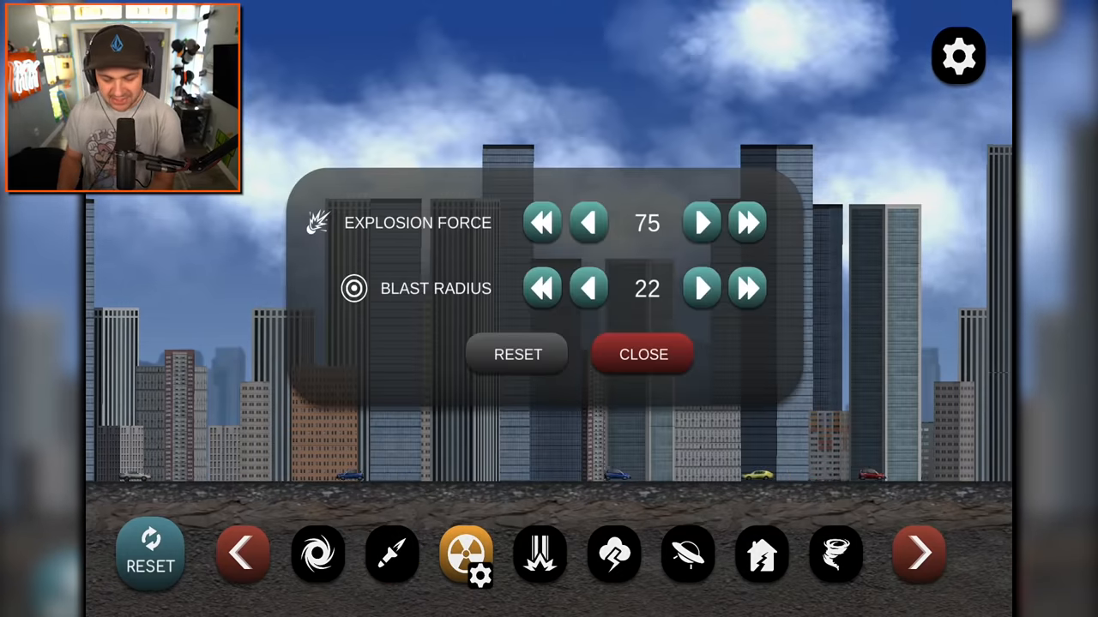
{"action": "left_click", "coordinate": [641, 353]}
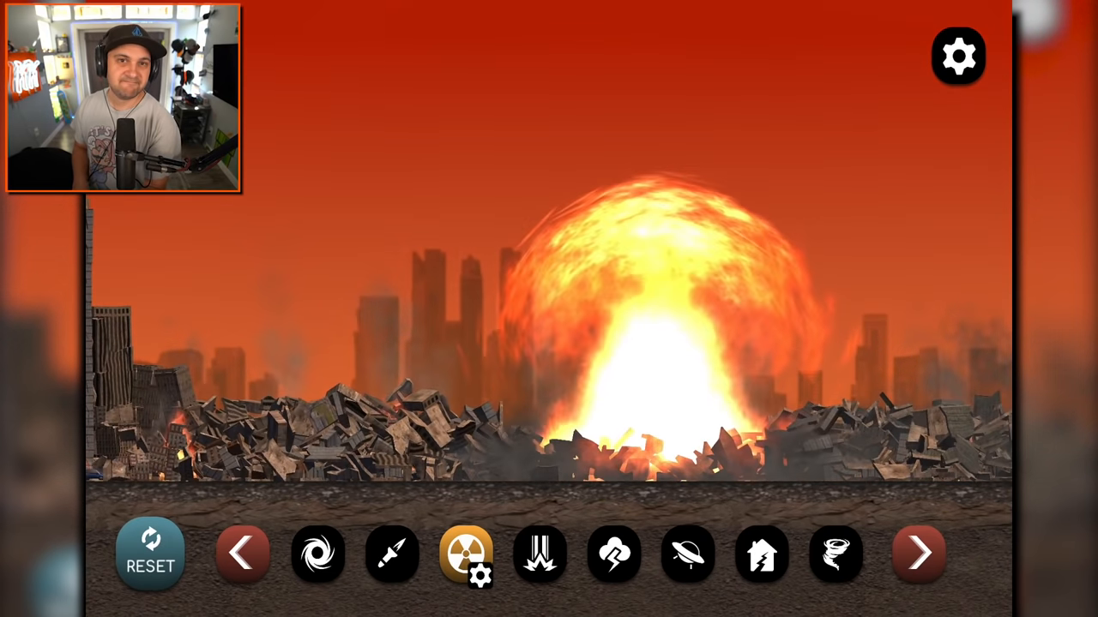
Set the nuke to explosion force 1000 and blast radius 100 in its settings panel
{"action": "left_click", "coordinate": [467, 552]}
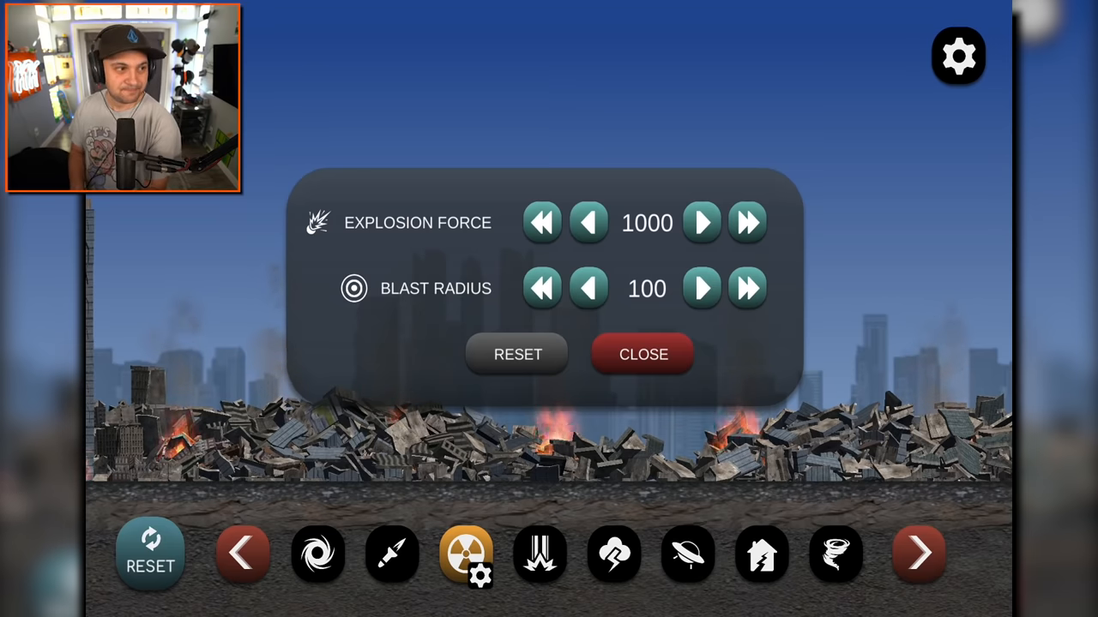
{"action": "left_click", "coordinate": [642, 353]}
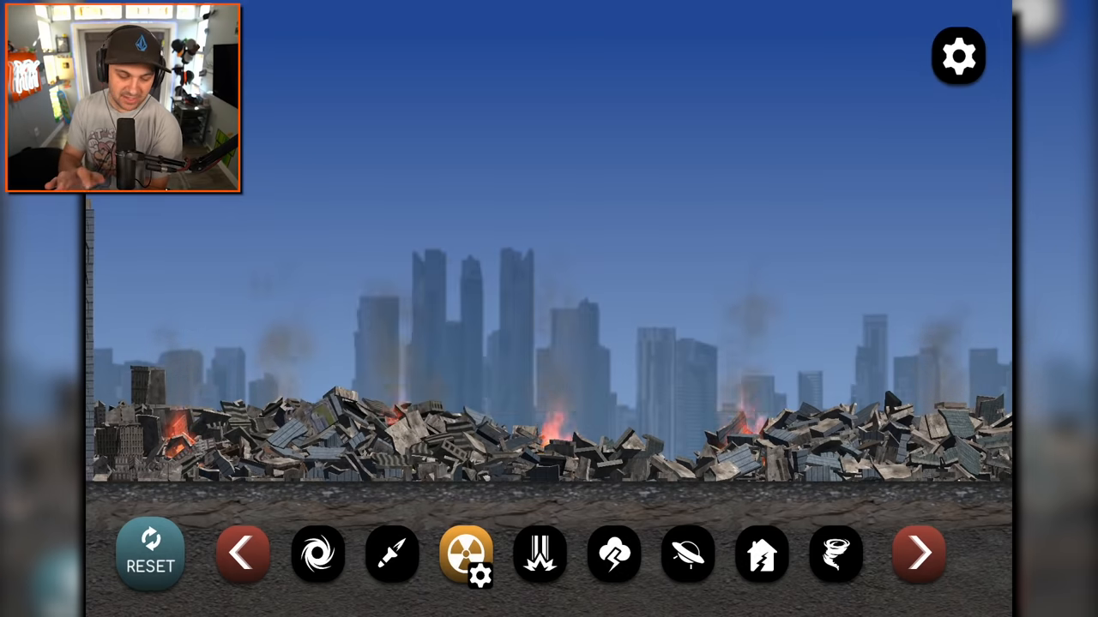
Rebuild the nuked city and unleash another disaster that flattens it into burning debris
{"action": "left_click", "coordinate": [151, 552]}
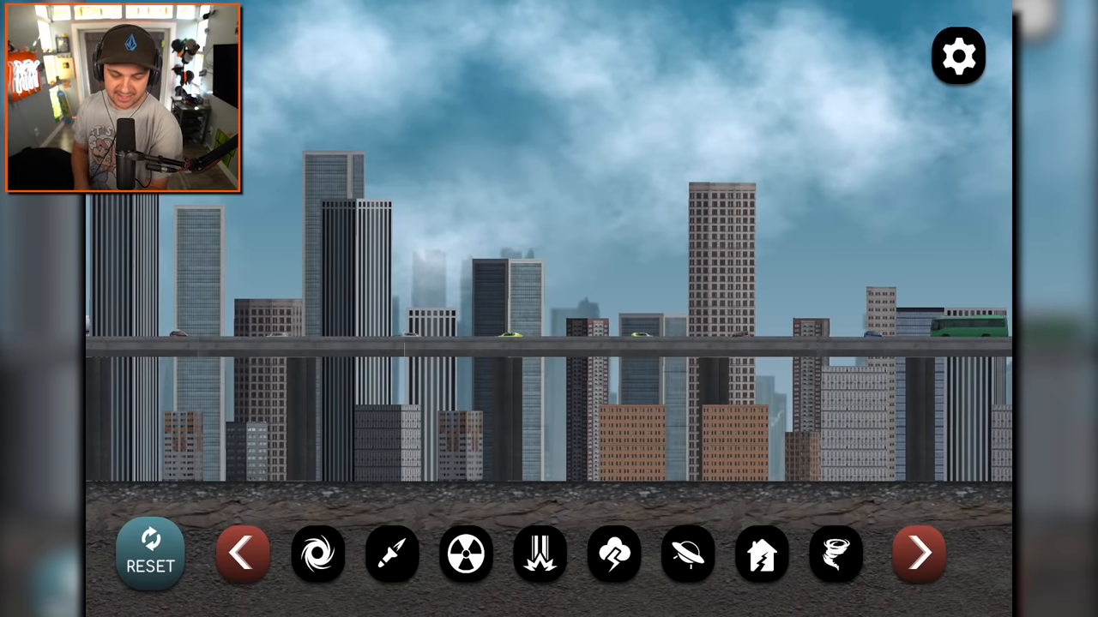
{"action": "left_click", "coordinate": [467, 553]}
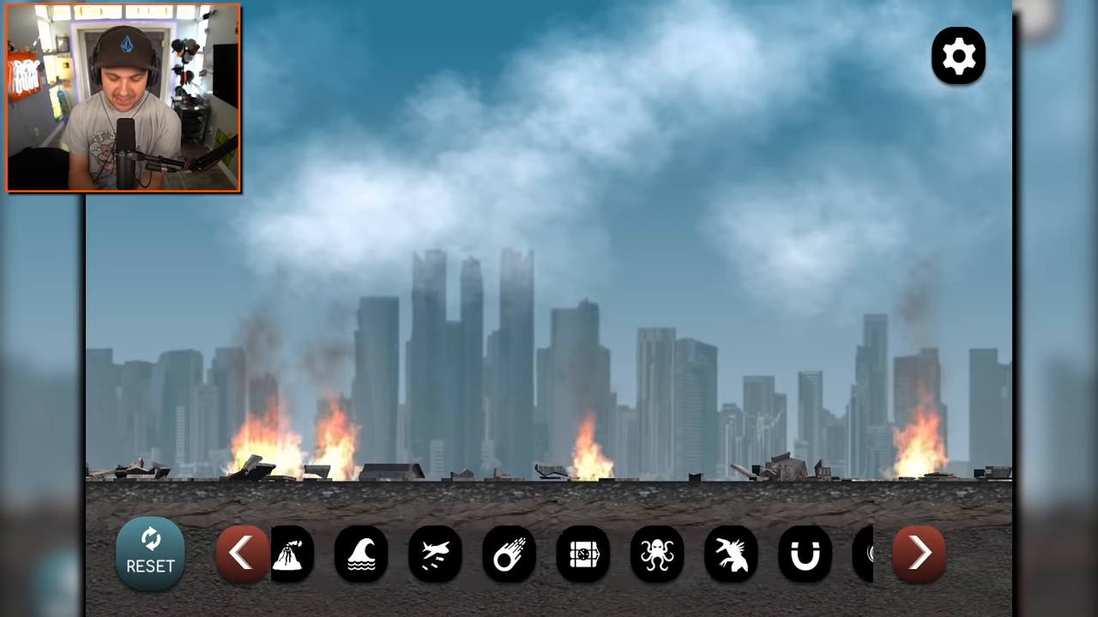
Rebuild the flattened city and page to the next set of disaster icons
{"action": "left_click", "coordinate": [917, 552]}
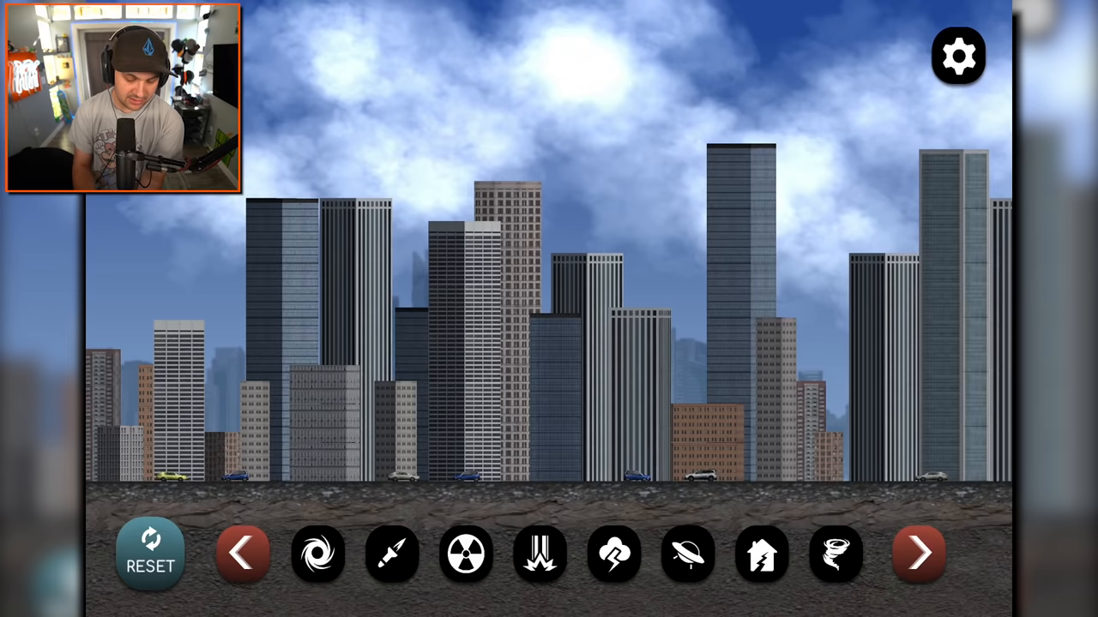
{"action": "left_click", "coordinate": [917, 553]}
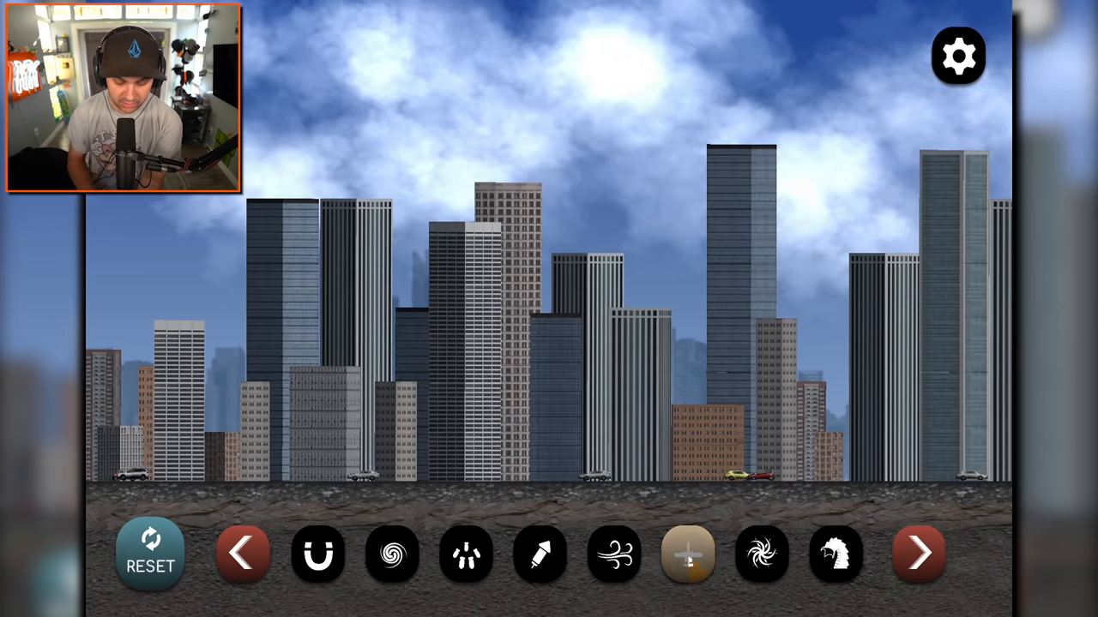
Send two bombing runs over the city, then rebuild it ready for the portal disaster
{"action": "left_click", "coordinate": [688, 552]}
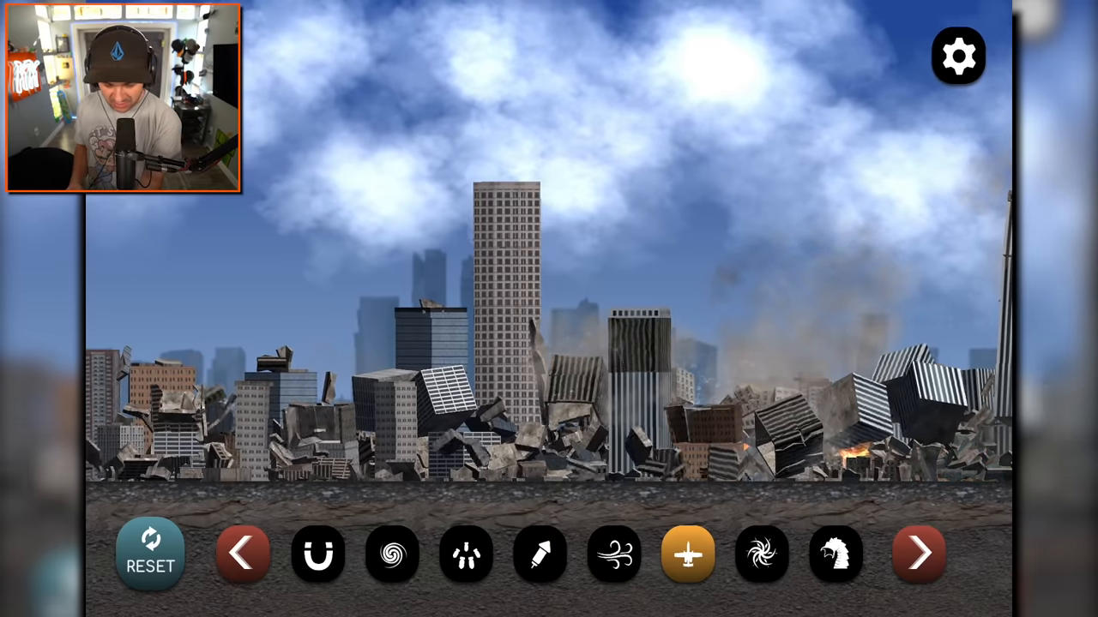
{"action": "left_click", "coordinate": [686, 554]}
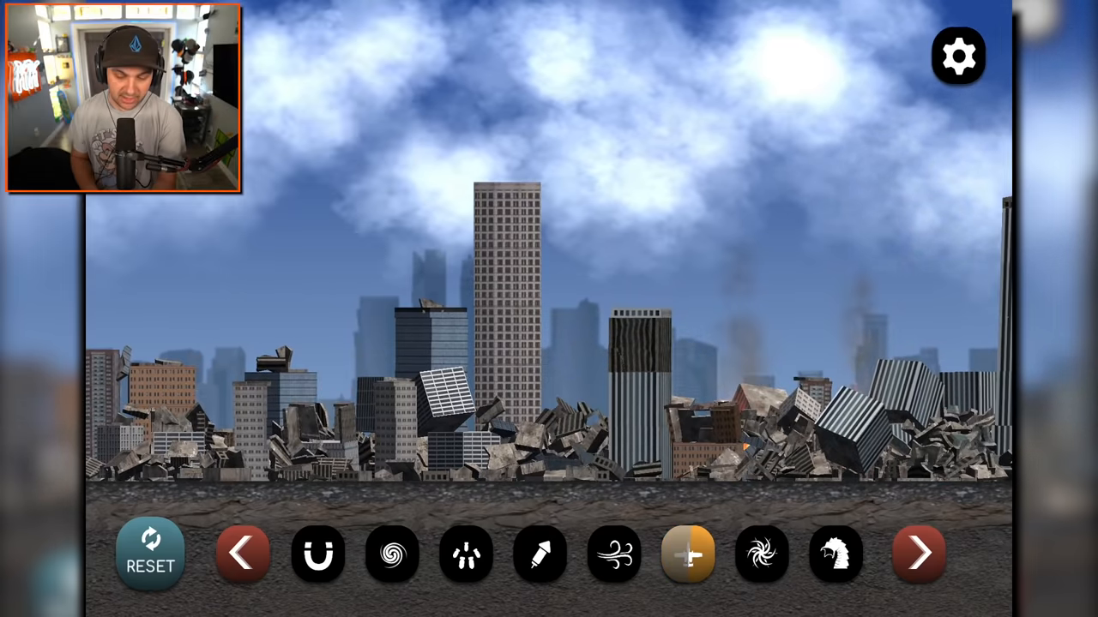
{"action": "left_click", "coordinate": [686, 552]}
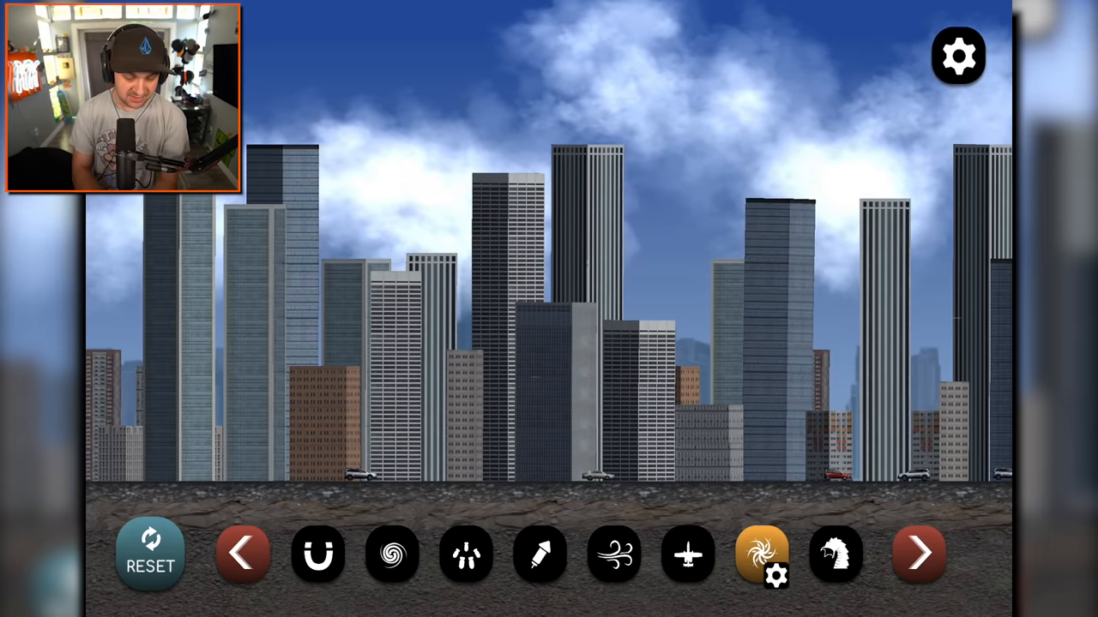
Set the portal's suction force to 500 and explosion force to 380
{"action": "left_click", "coordinate": [761, 555]}
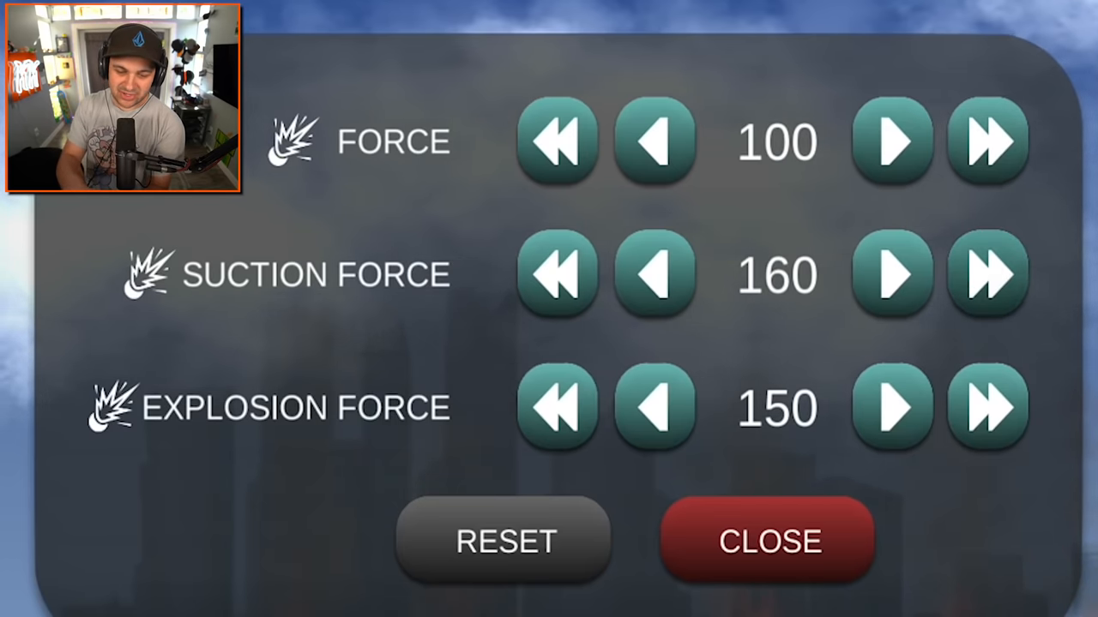
{"action": "left_click", "coordinate": [986, 274]}
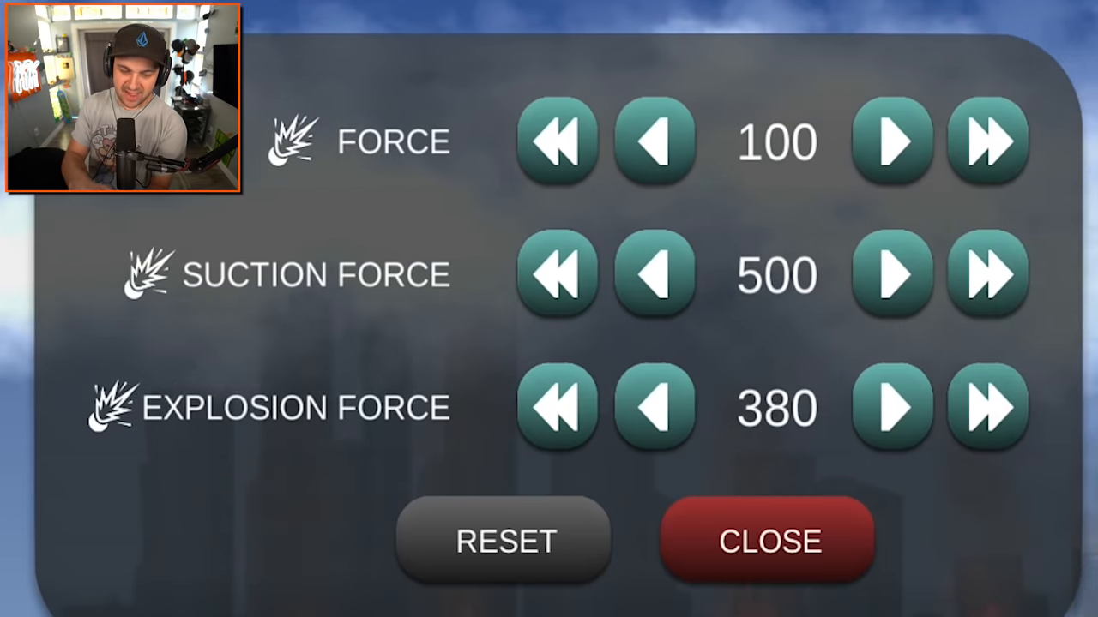
{"action": "left_click", "coordinate": [768, 542]}
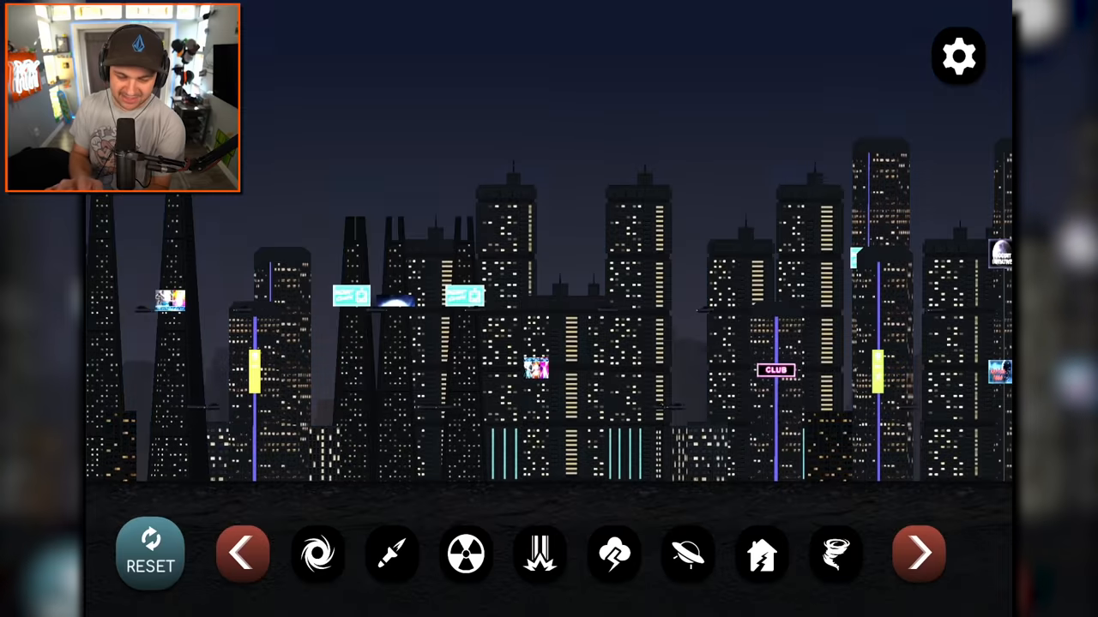
Unleash the exploding black-hole portal on the night city, then rebuild a fresh daytime city
{"action": "left_click", "coordinate": [918, 553]}
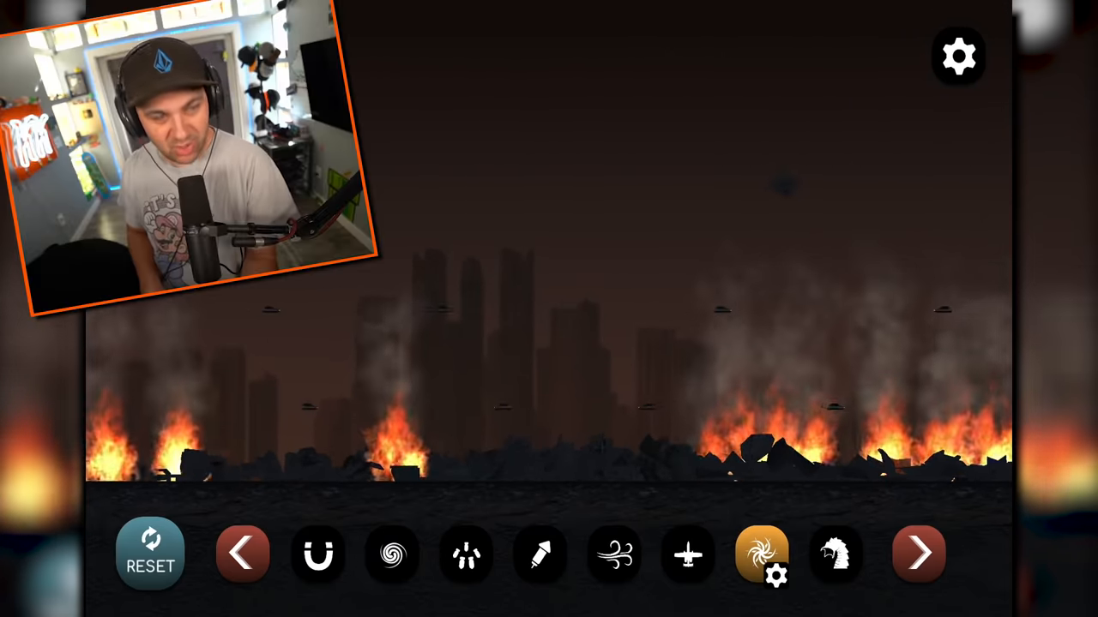
{"action": "left_click", "coordinate": [834, 553]}
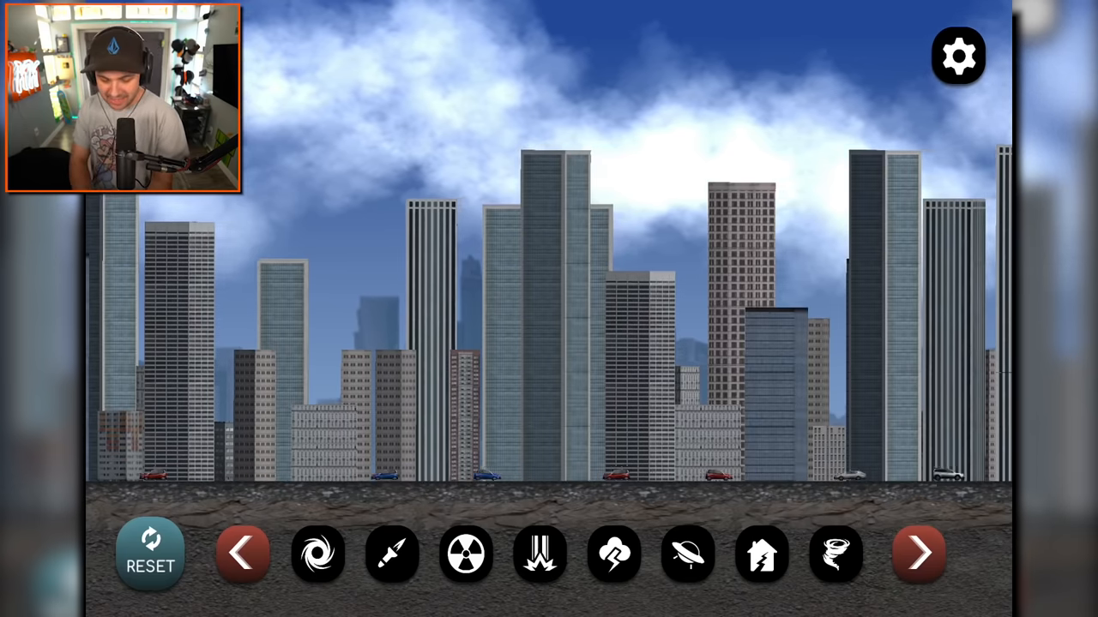
Summon two giant space worms to tear the city apart, then bring up the map selector
{"action": "left_click", "coordinate": [919, 552]}
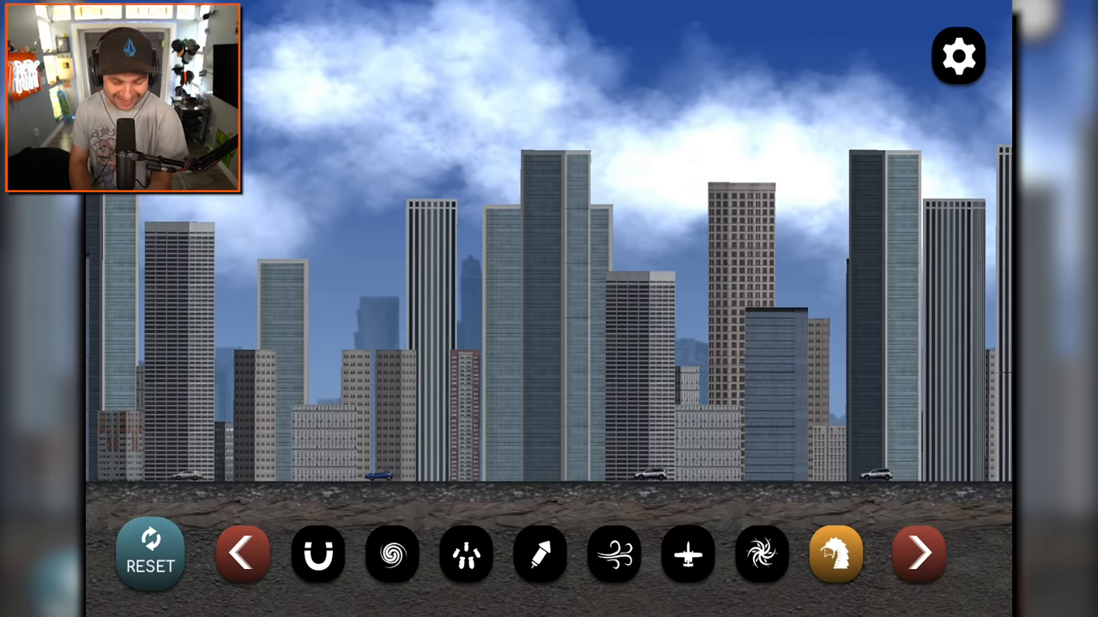
{"action": "left_click", "coordinate": [834, 554]}
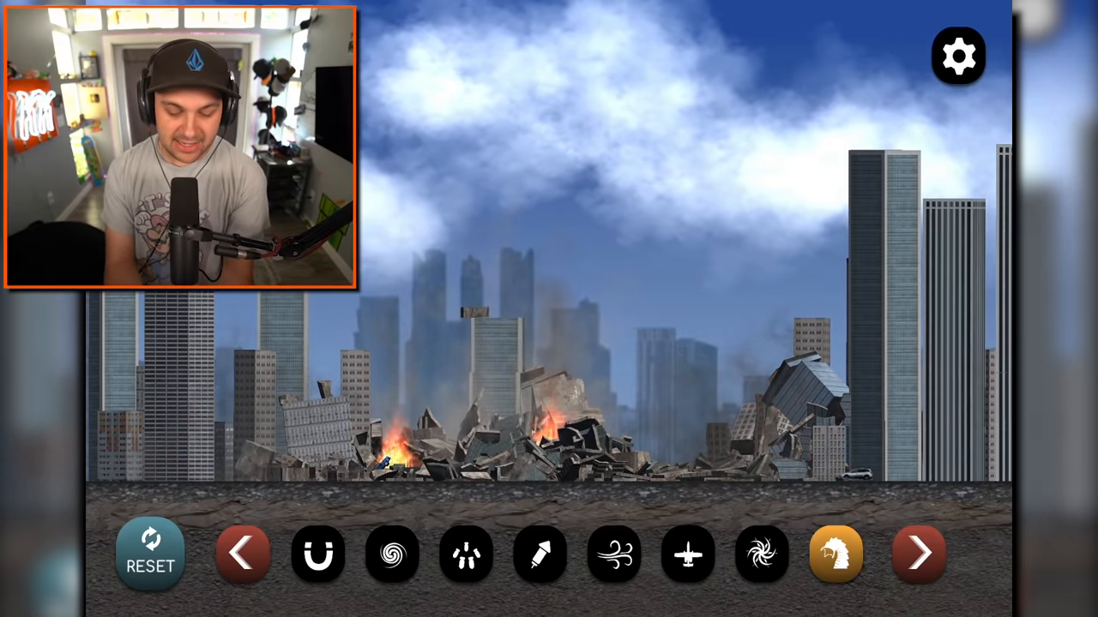
{"action": "left_click", "coordinate": [834, 552]}
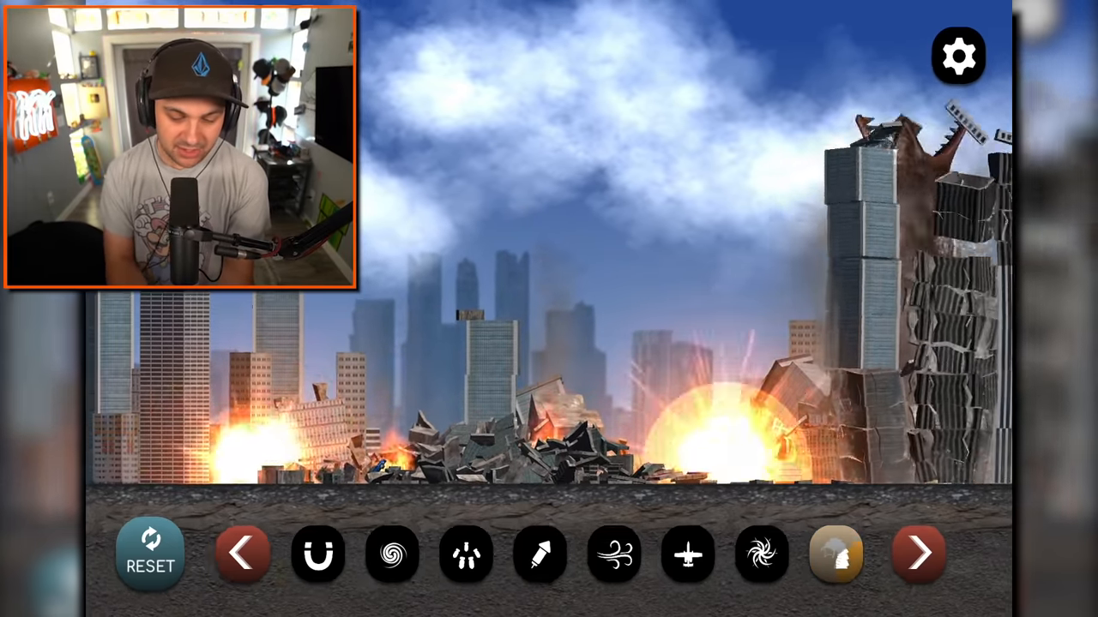
{"action": "left_click", "coordinate": [835, 552]}
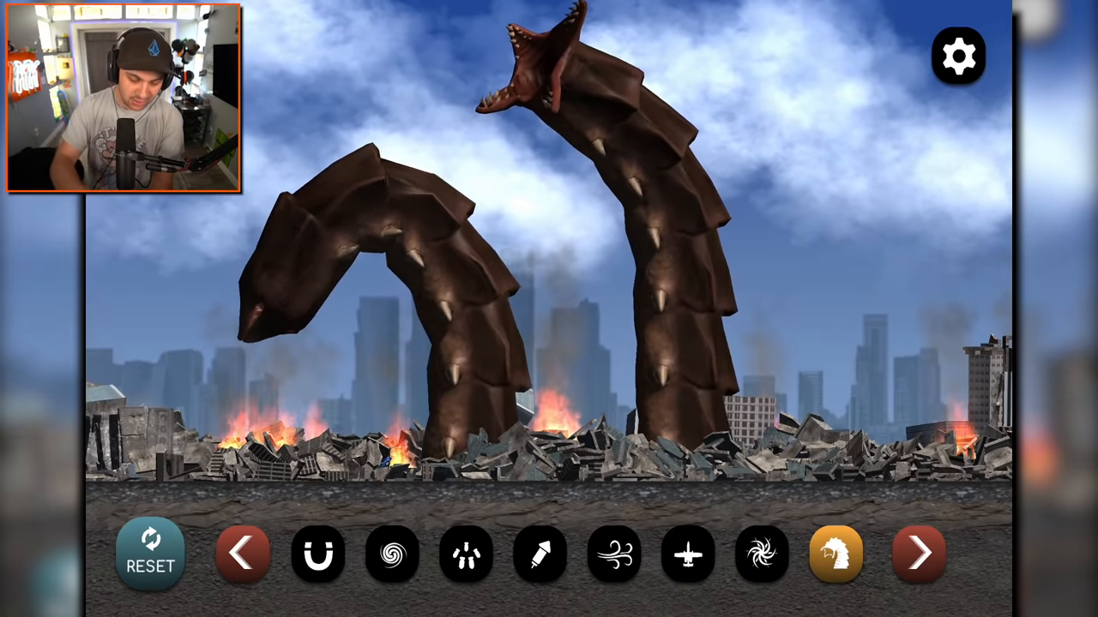
{"action": "left_click", "coordinate": [834, 556]}
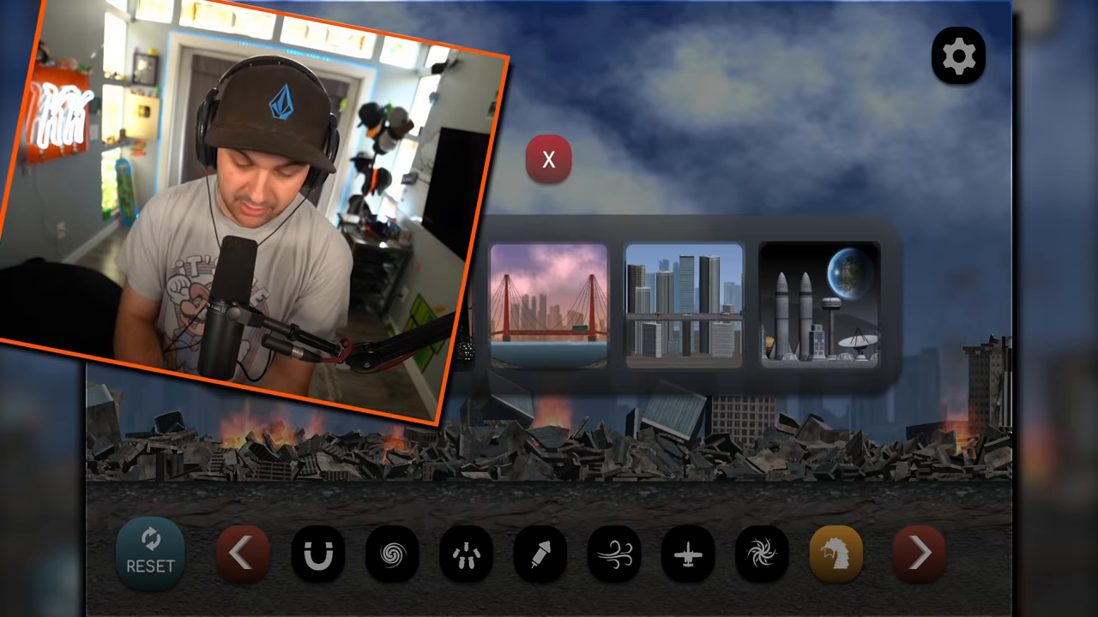
Load the moon base map and summon four giant worms beneath it, then bring up the map choices
{"action": "left_click", "coordinate": [816, 309]}
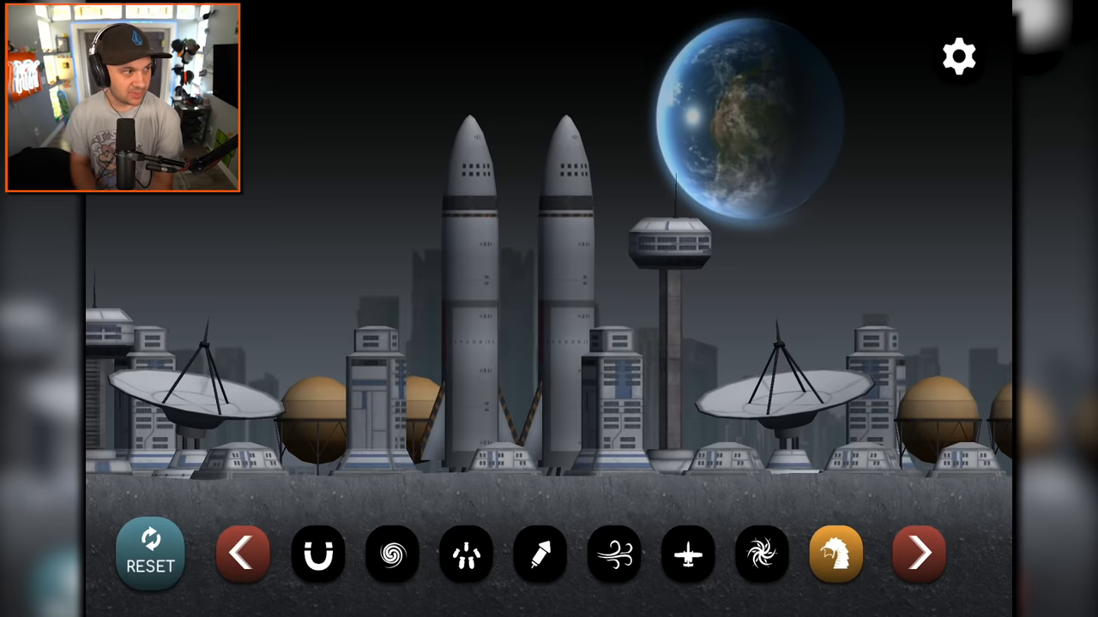
{"action": "left_click", "coordinate": [834, 552]}
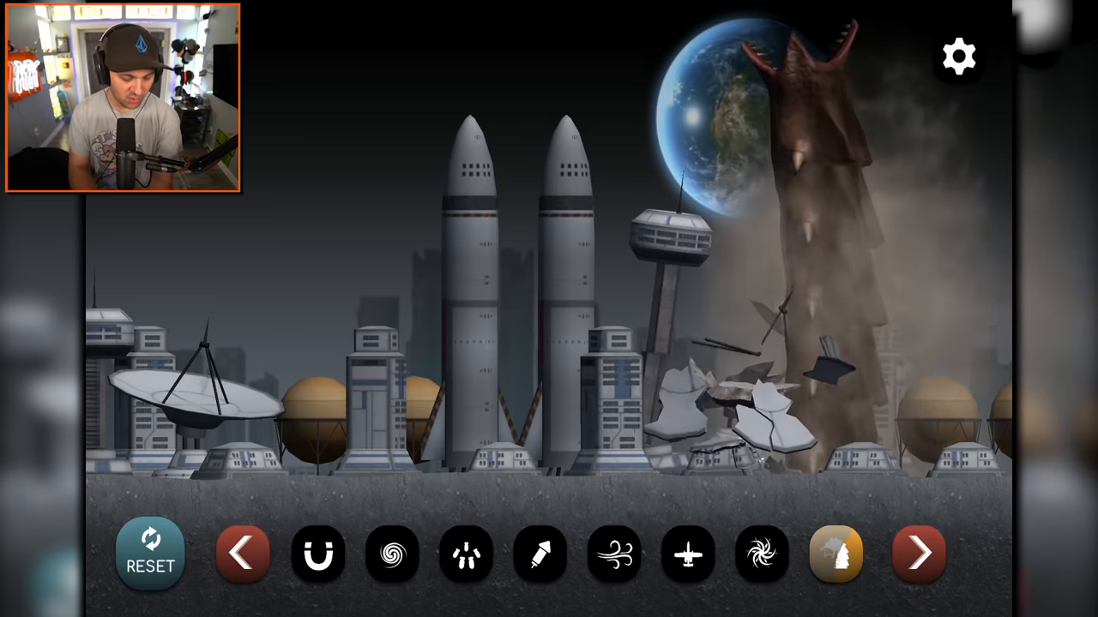
{"action": "left_click", "coordinate": [834, 552]}
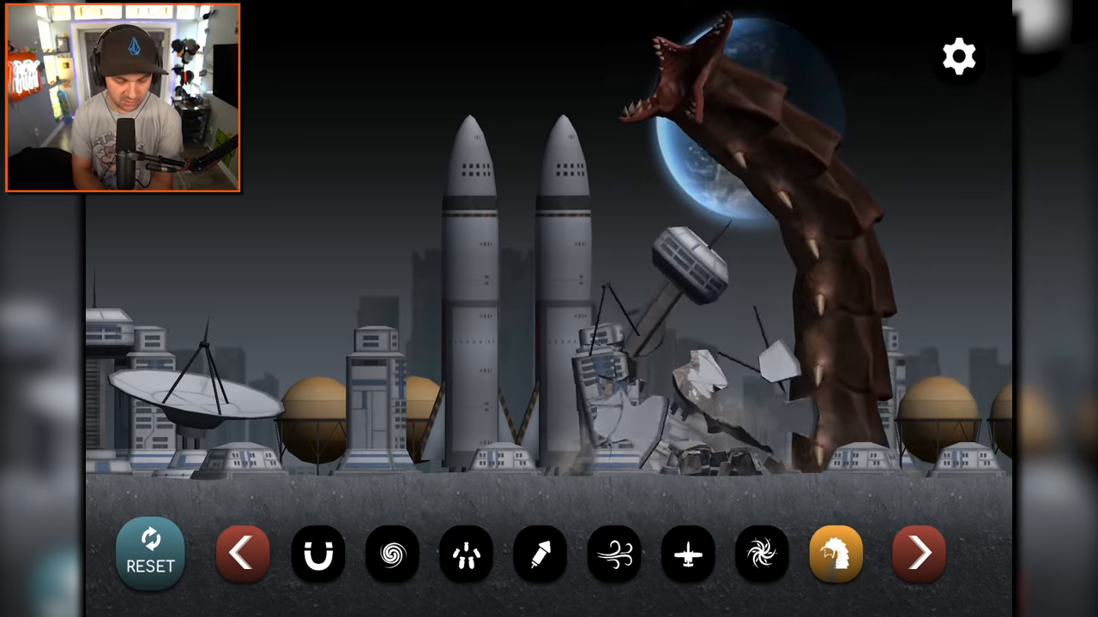
{"action": "left_click", "coordinate": [833, 552]}
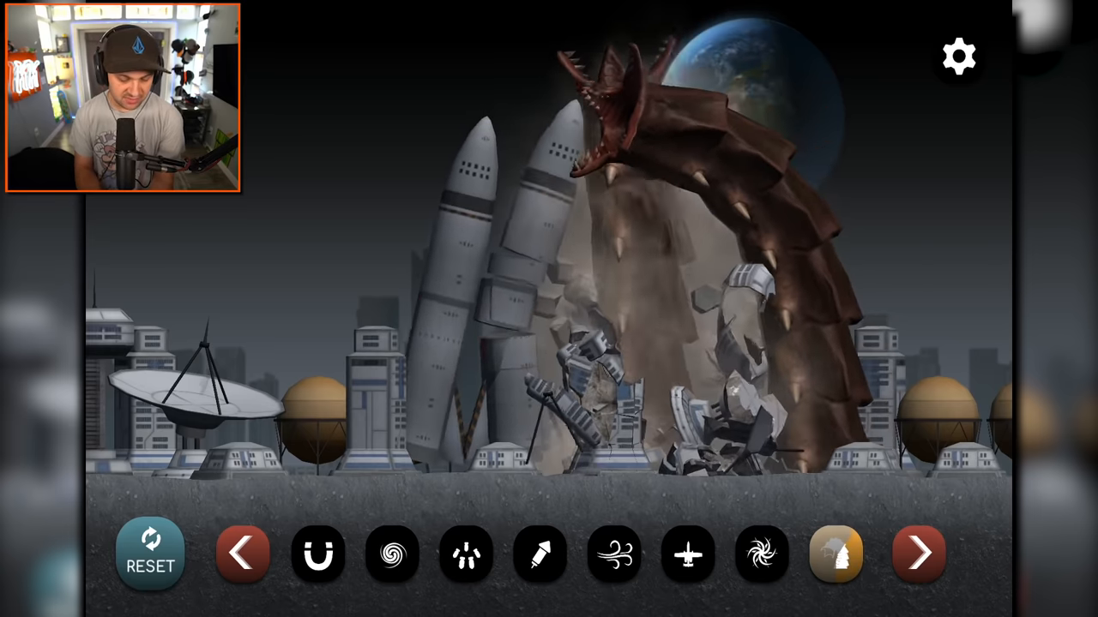
{"action": "left_click", "coordinate": [834, 552]}
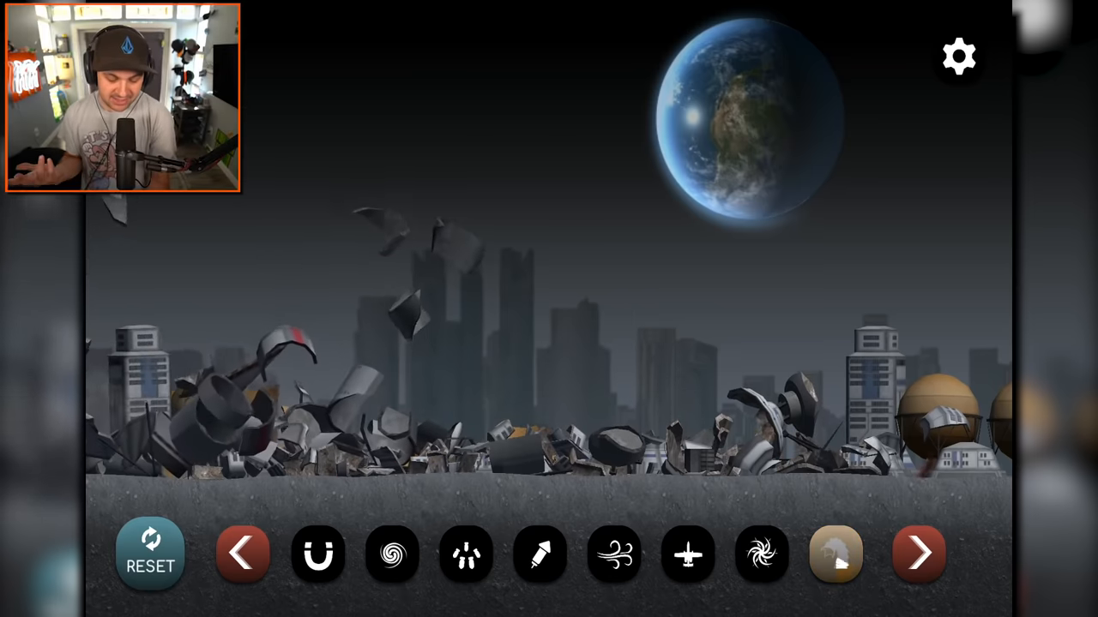
{"action": "left_click", "coordinate": [837, 552]}
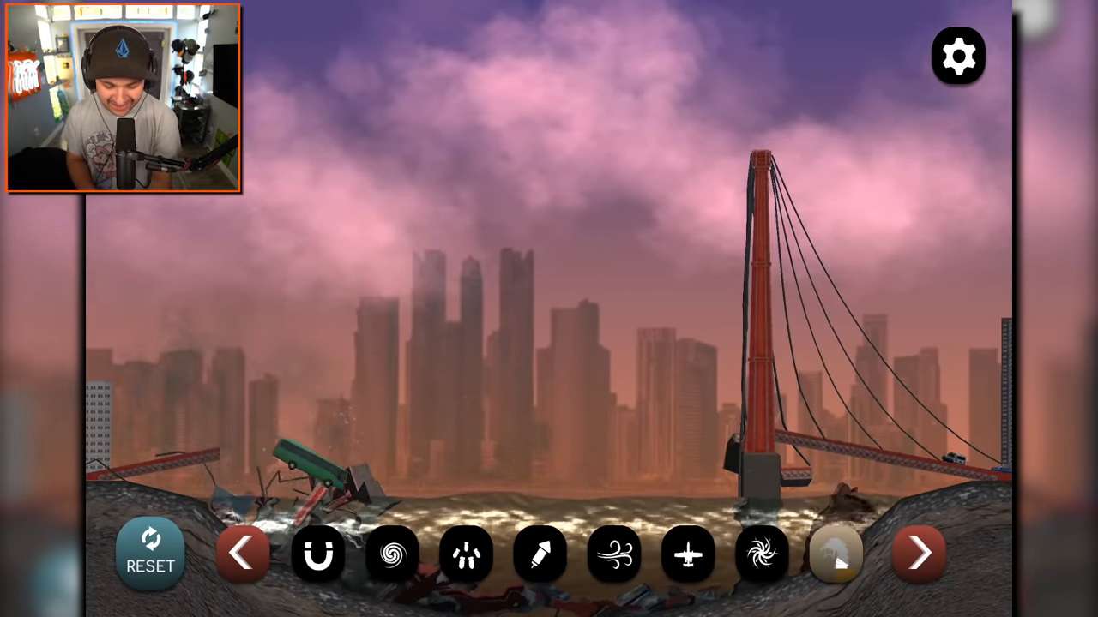
Release a giant worm from the bay onto the bridge city
{"action": "left_click", "coordinate": [834, 552]}
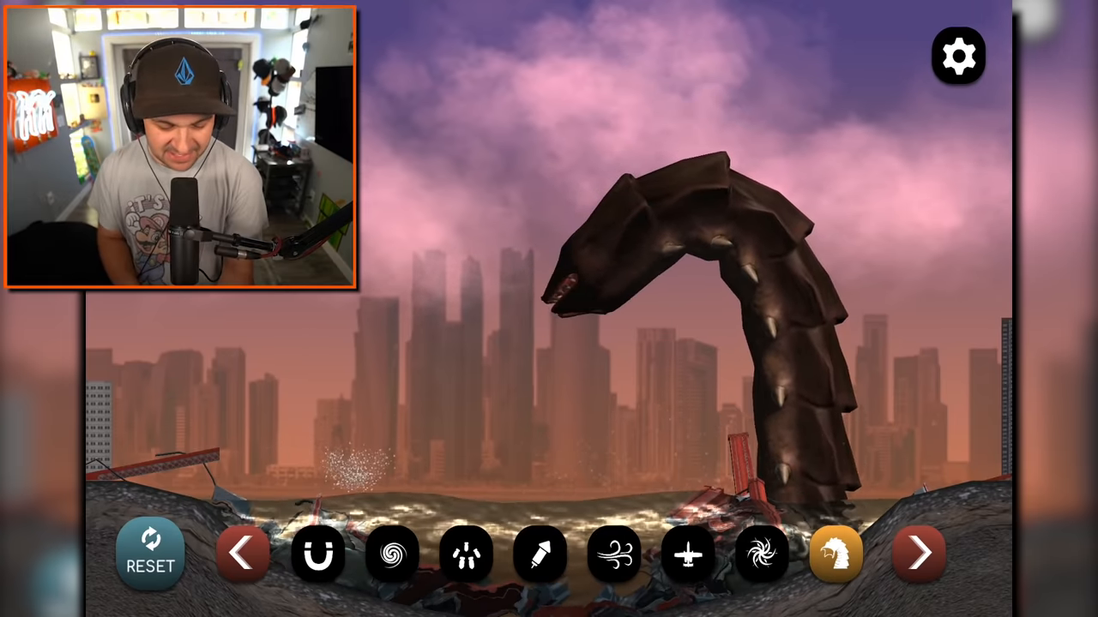